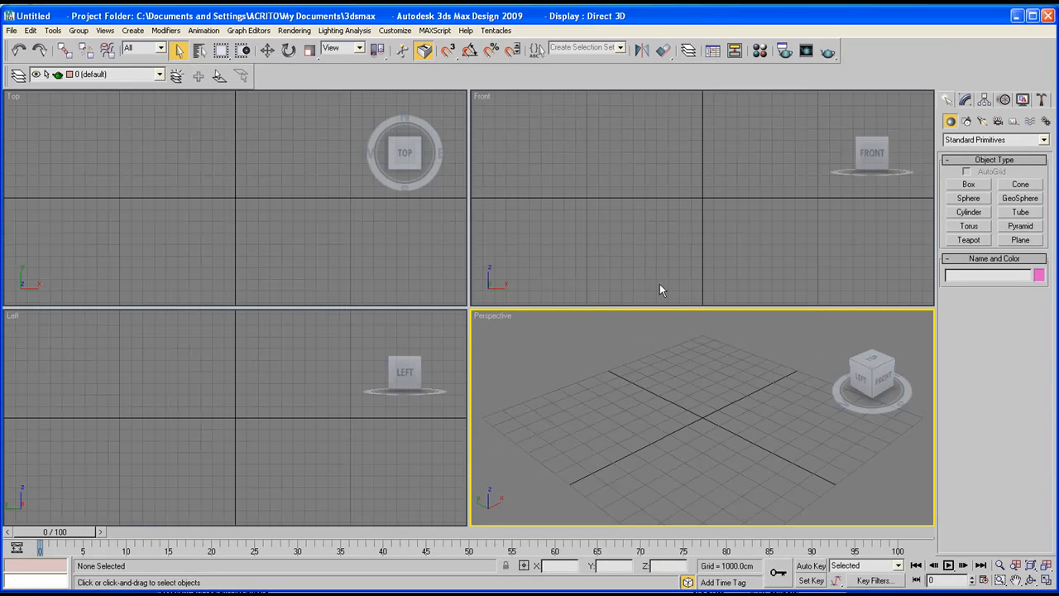
{"action": "mouse_move", "coordinate": [760, 51]}
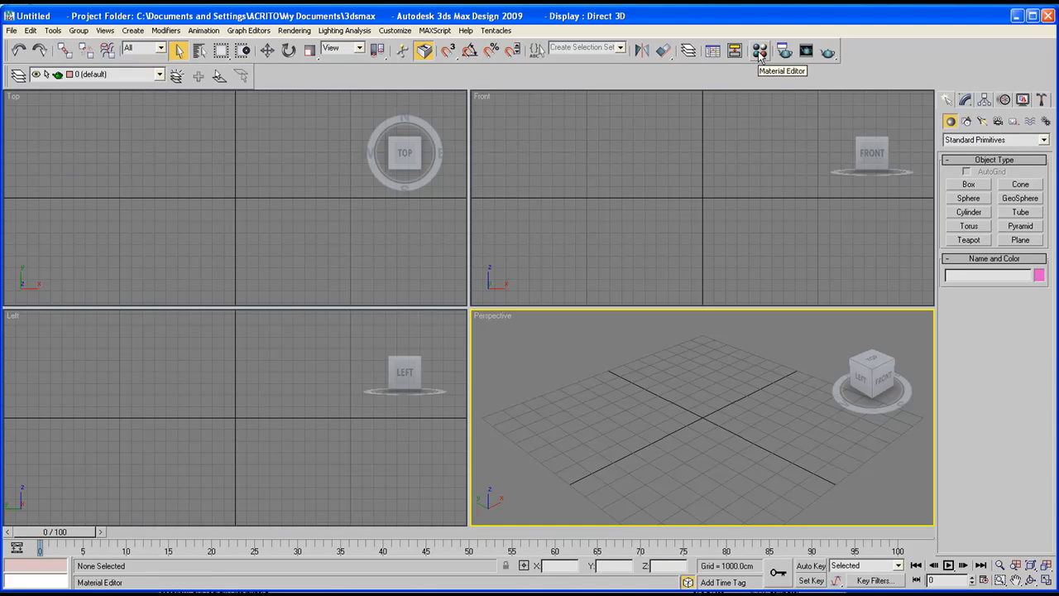
- Bring up the Material Editor with its default sample spheres
{"action": "left_click", "coordinate": [760, 50]}
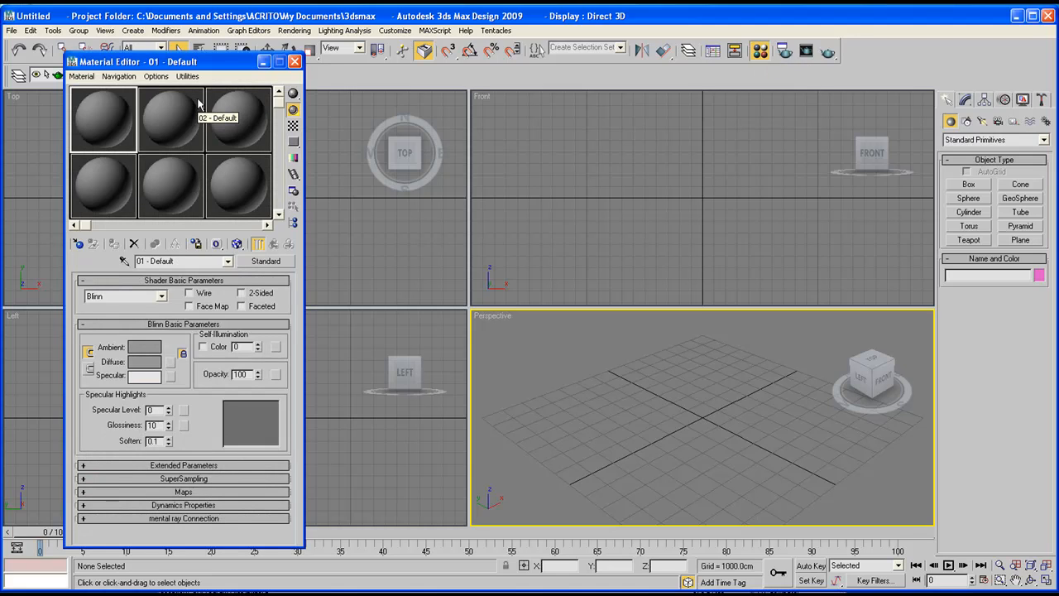
{"action": "mouse_move", "coordinate": [222, 99]}
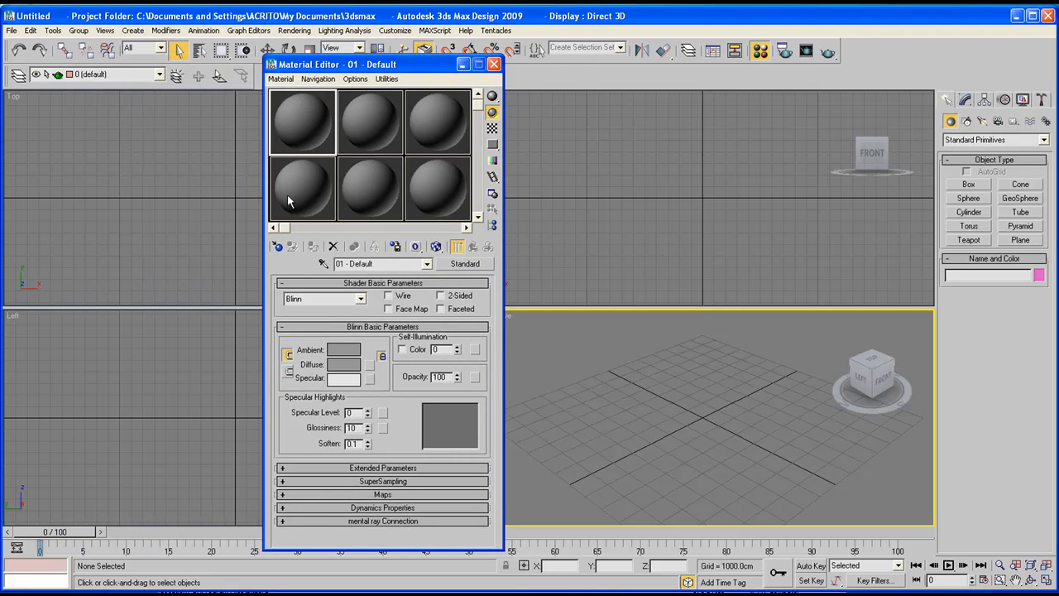
{"action": "mouse_move", "coordinate": [374, 232]}
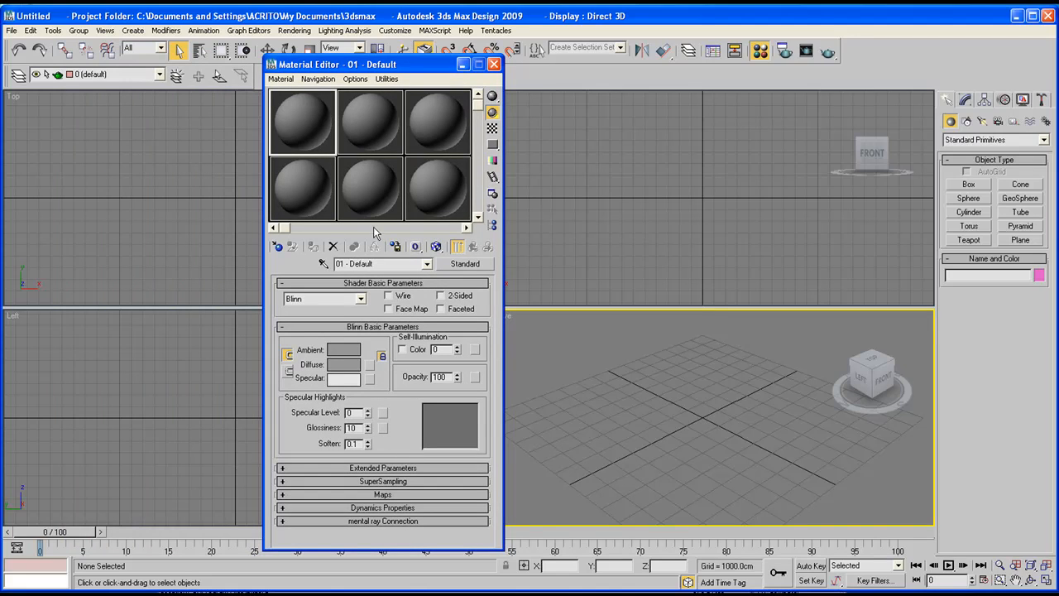
{"action": "mouse_move", "coordinate": [302, 119]}
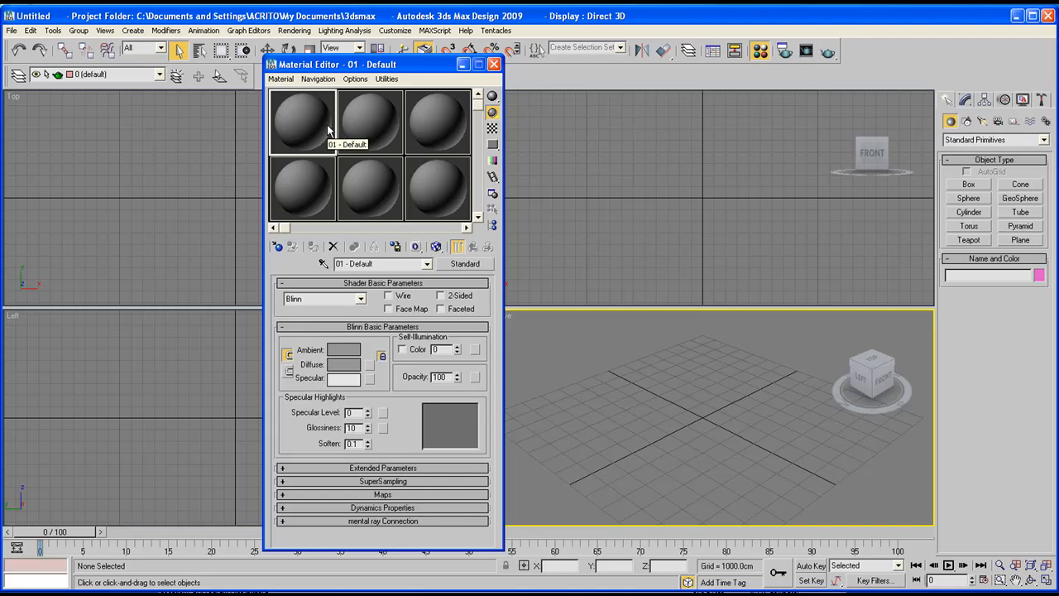
{"action": "mouse_move", "coordinate": [323, 217]}
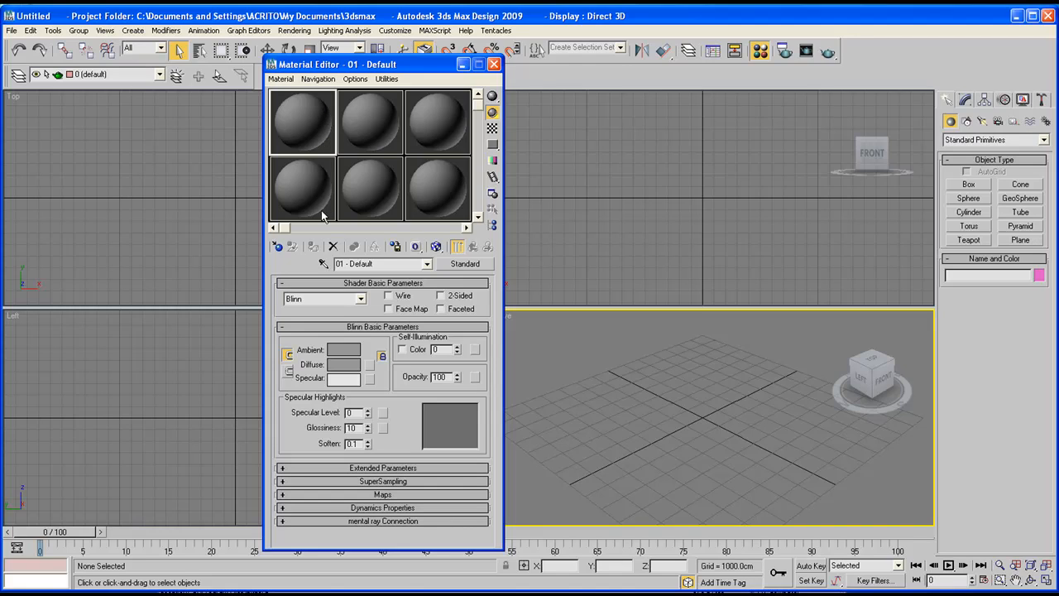
{"action": "mouse_move", "coordinate": [417, 185]}
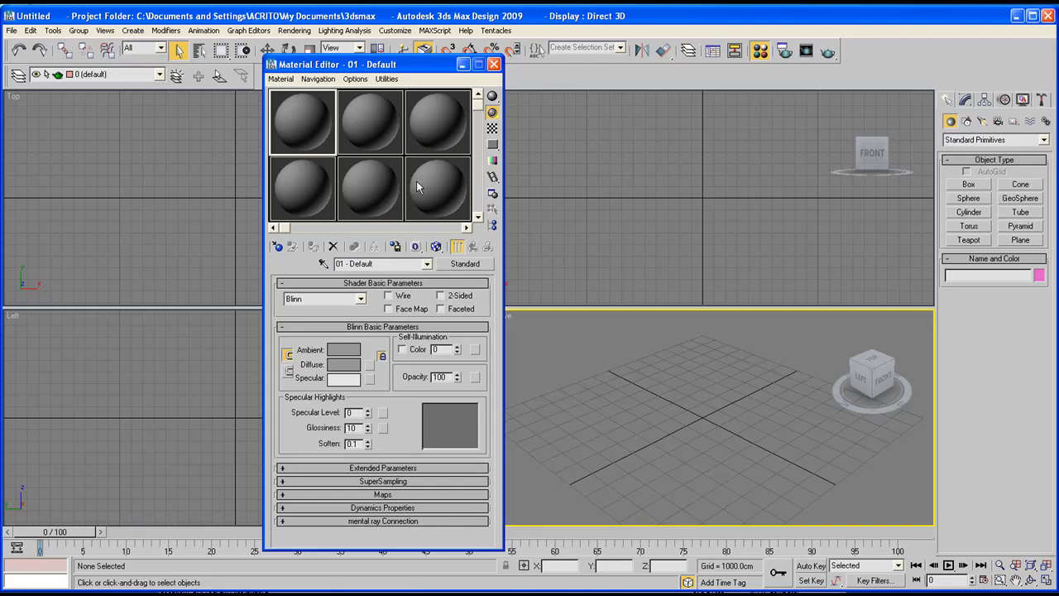
{"action": "mouse_move", "coordinate": [387, 156]}
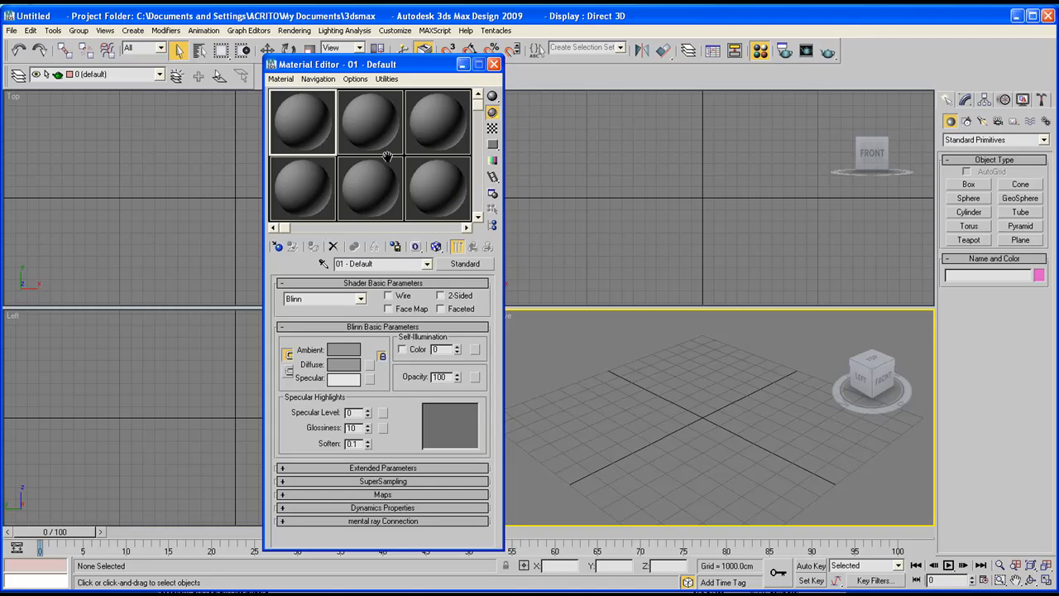
{"action": "mouse_move", "coordinate": [315, 322]}
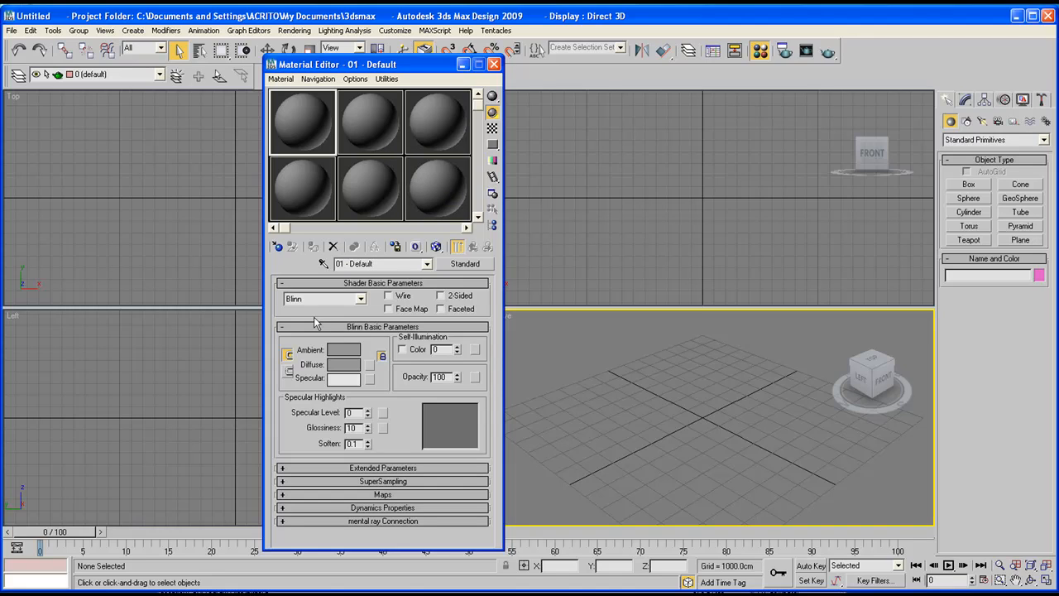
{"action": "mouse_move", "coordinate": [356, 291]}
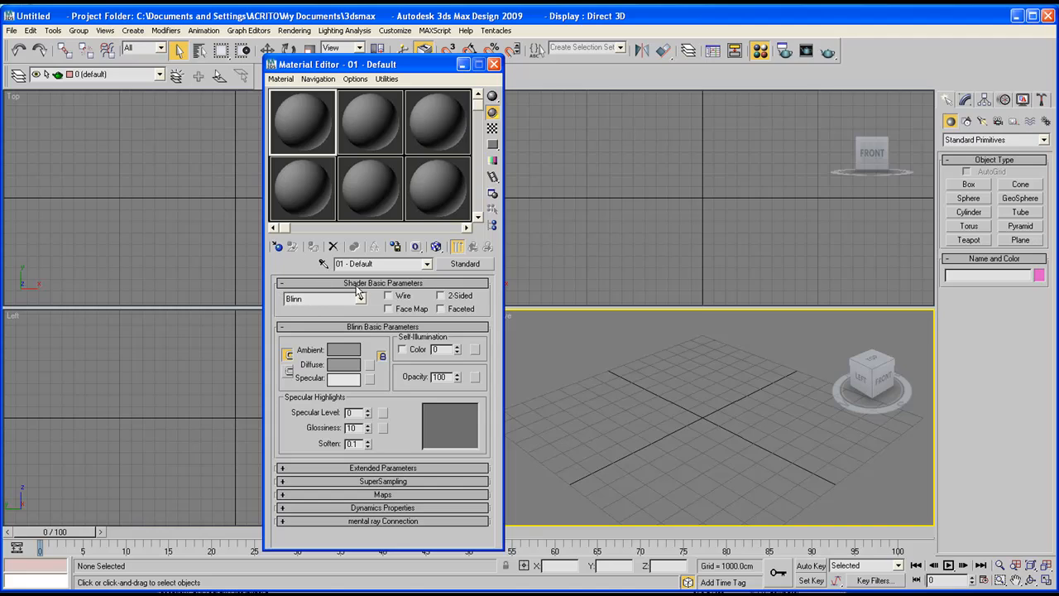
{"action": "mouse_move", "coordinate": [355, 529]}
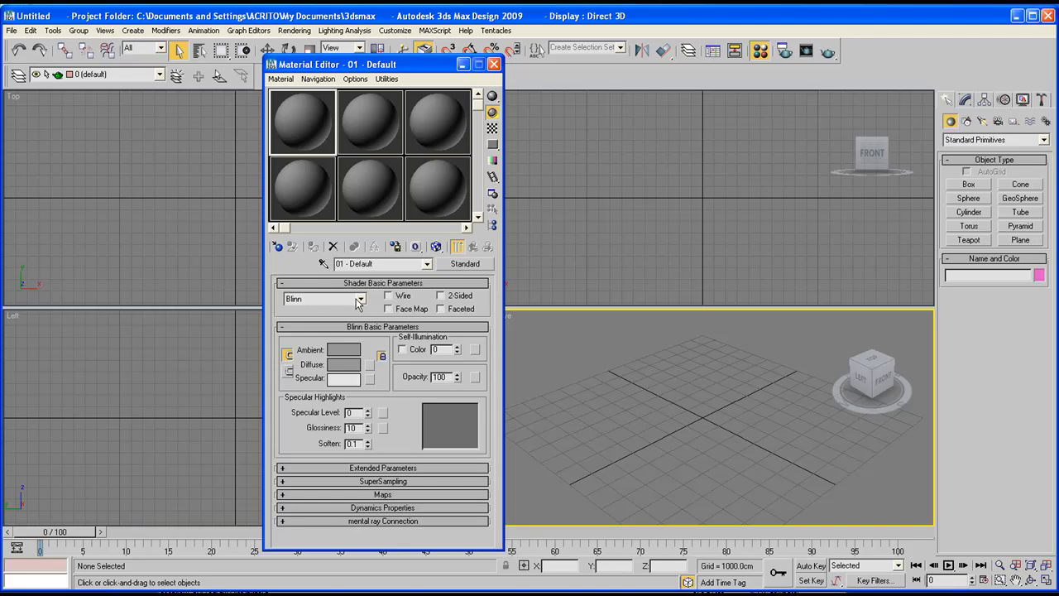
{"action": "mouse_move", "coordinate": [330, 306]}
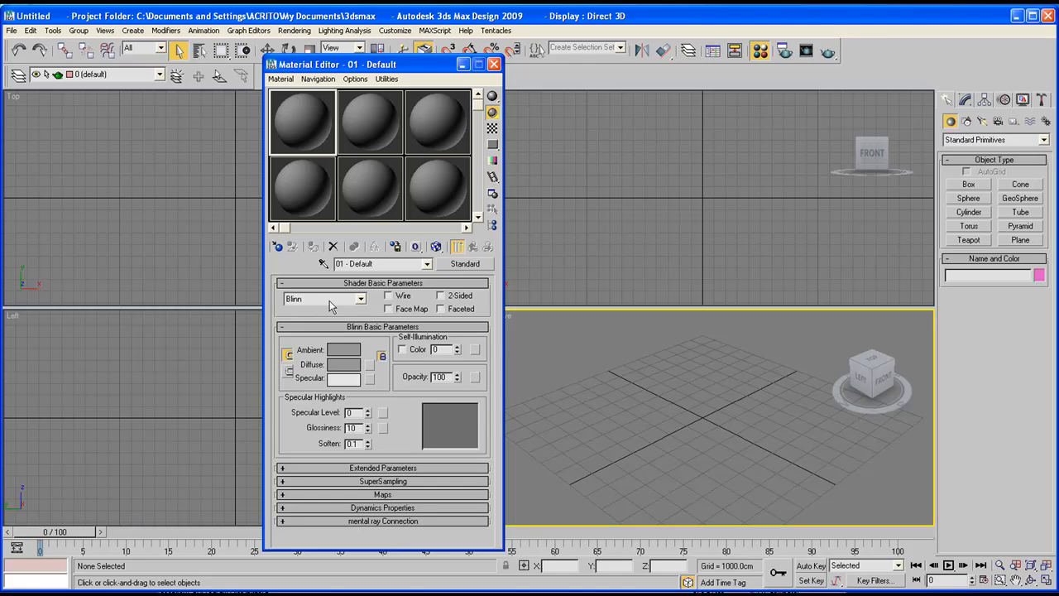
{"action": "mouse_move", "coordinate": [307, 304]}
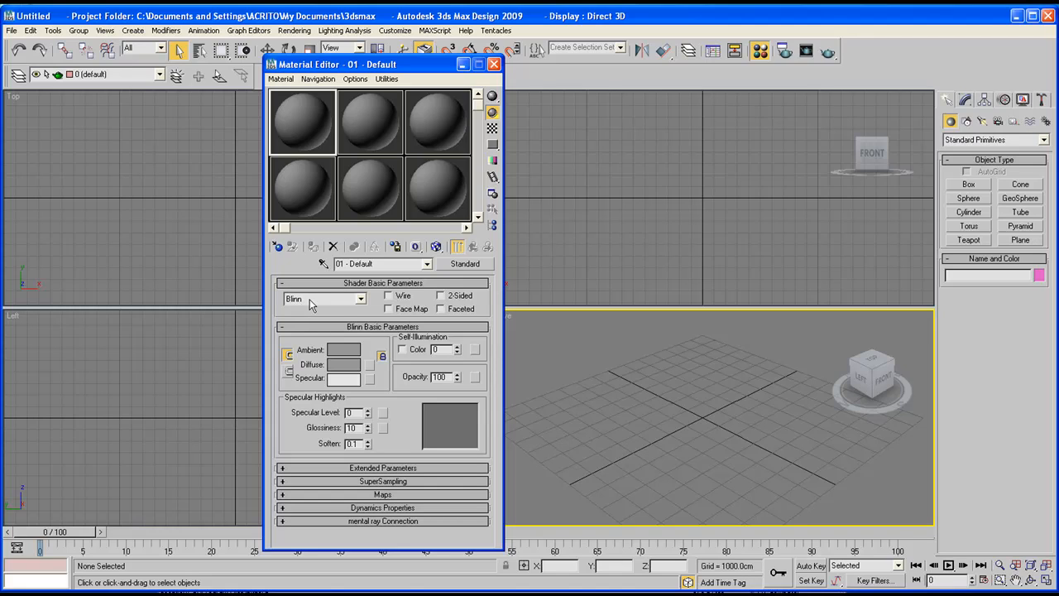
{"action": "left_click", "coordinate": [359, 297]}
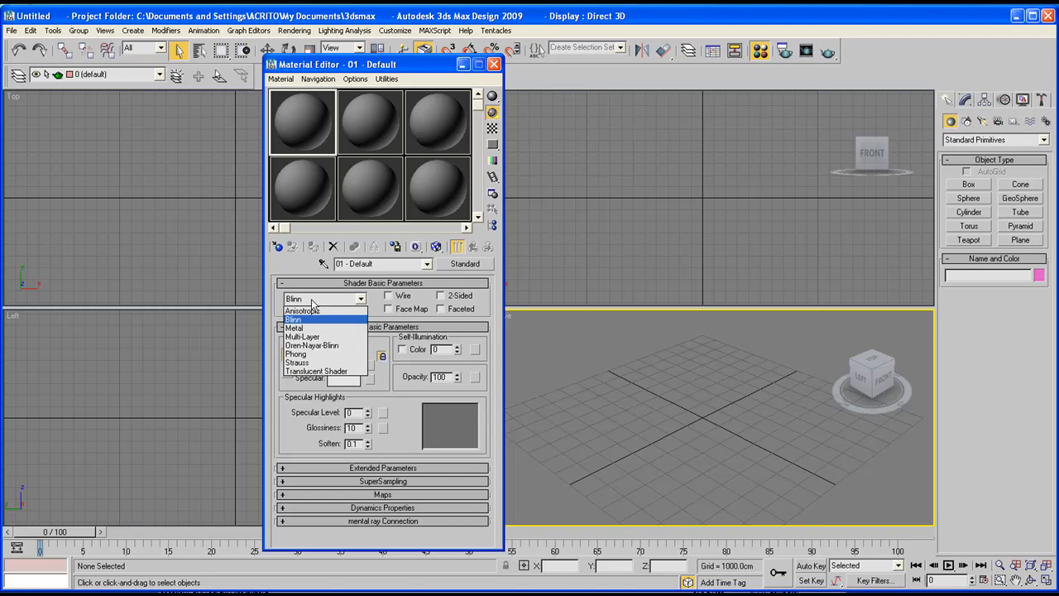
{"action": "mouse_move", "coordinate": [294, 328]}
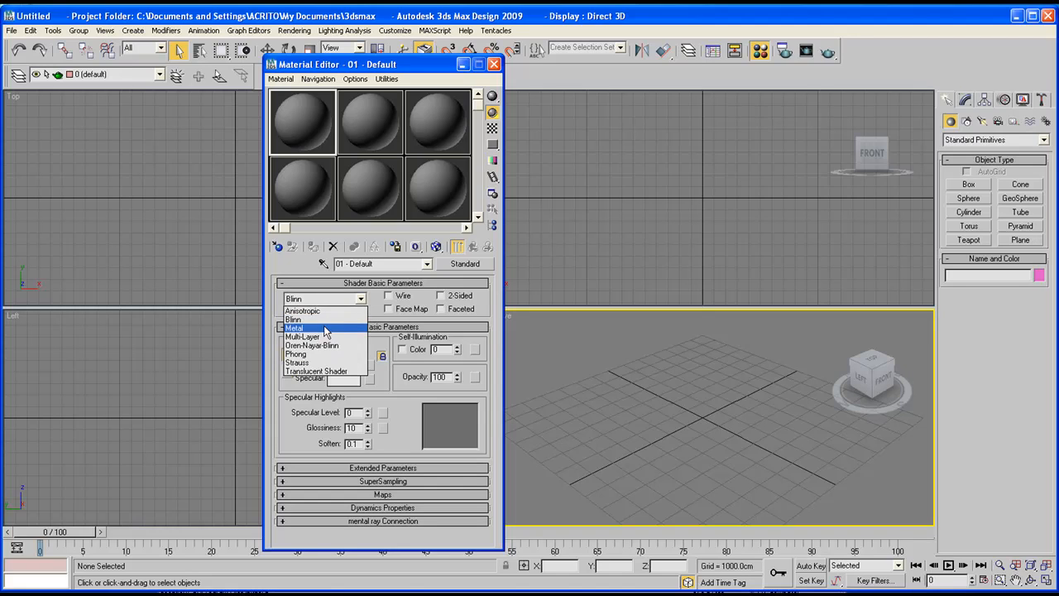
{"action": "mouse_move", "coordinate": [322, 370]}
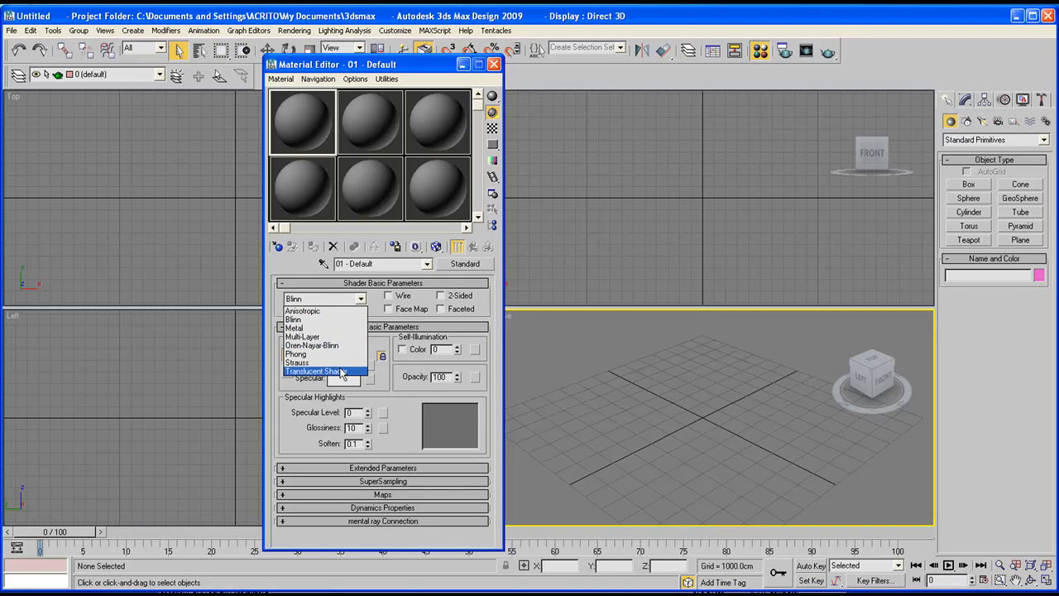
{"action": "mouse_move", "coordinate": [322, 336]}
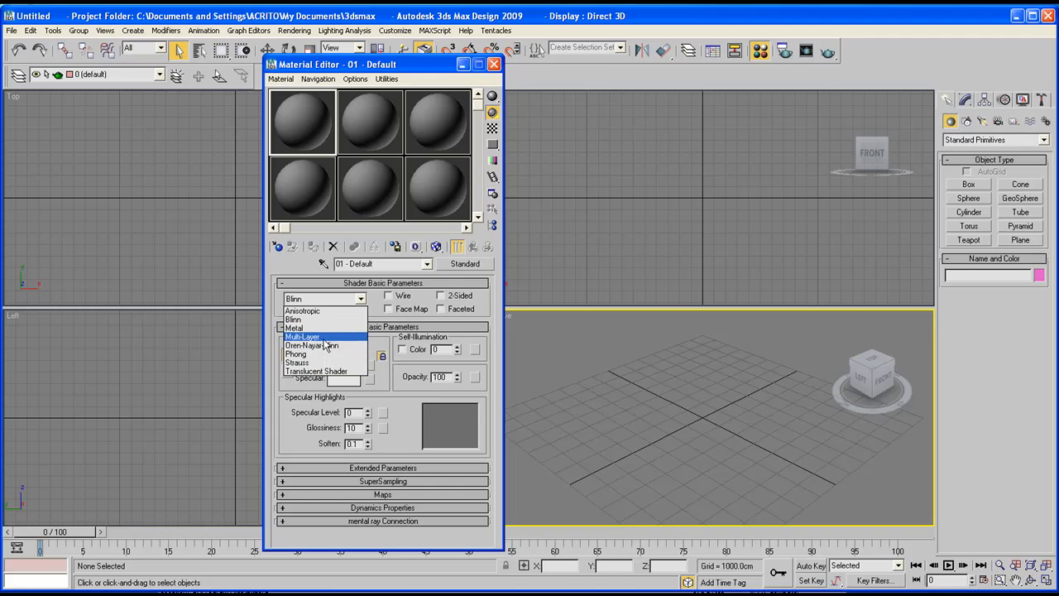
{"action": "mouse_move", "coordinate": [294, 327]}
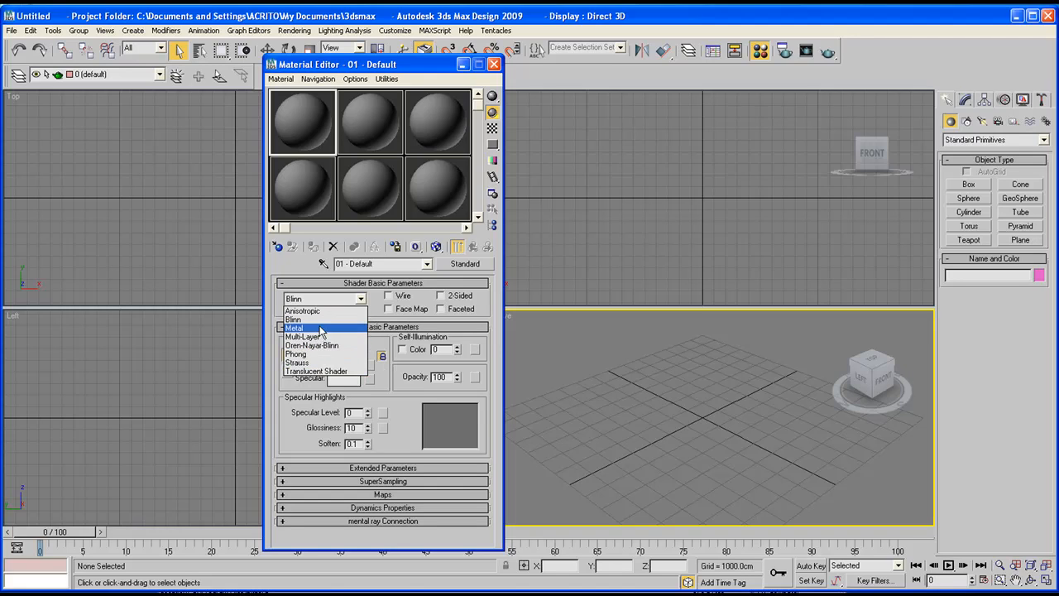
{"action": "mouse_move", "coordinate": [303, 336]}
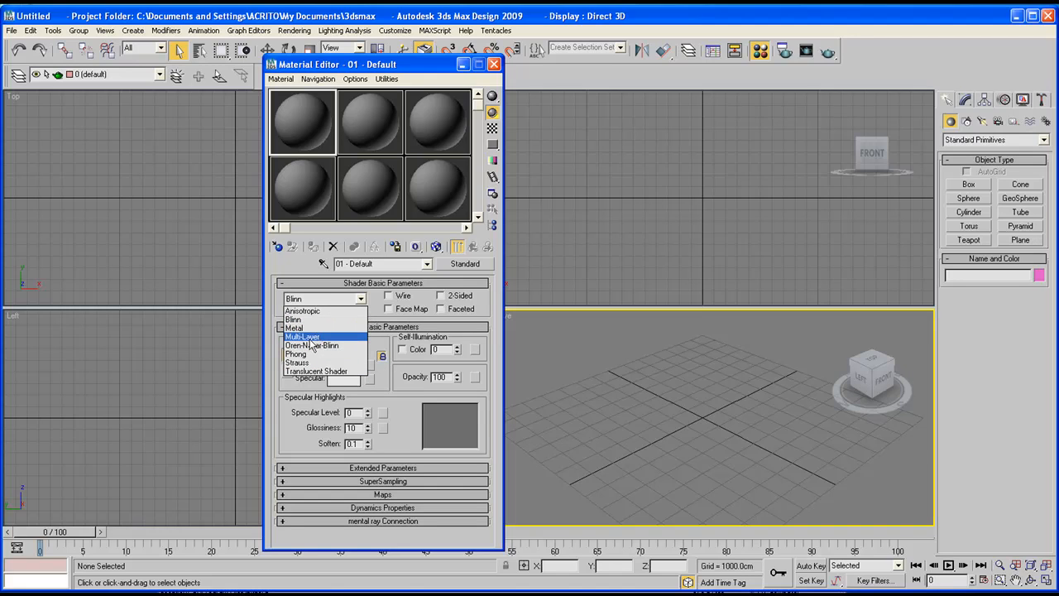
{"action": "mouse_move", "coordinate": [301, 311]}
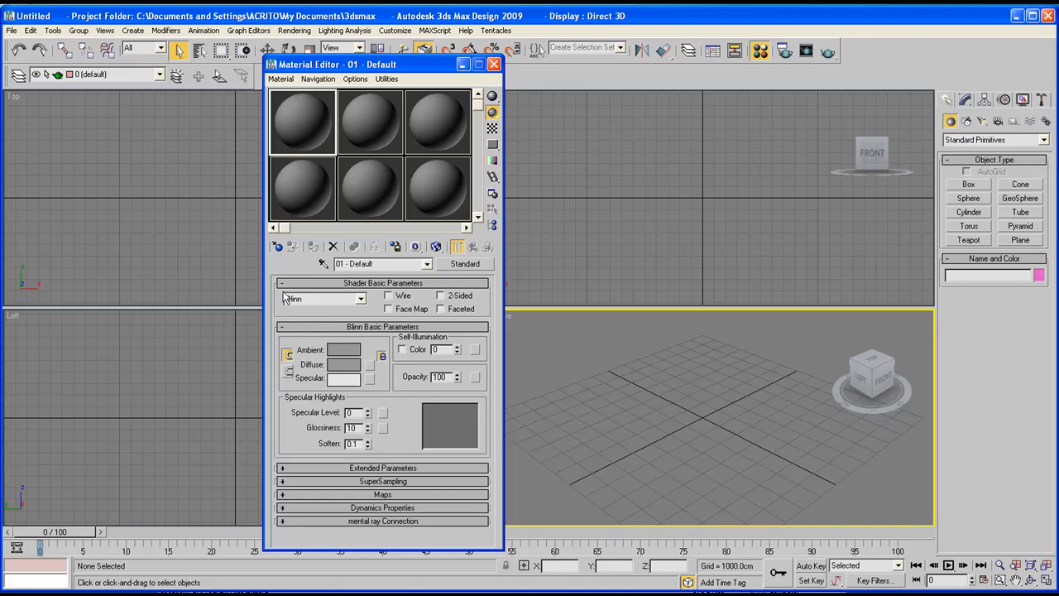
{"action": "left_click_drag", "start_coordinate": [380, 65], "coordinate": [301, 58]}
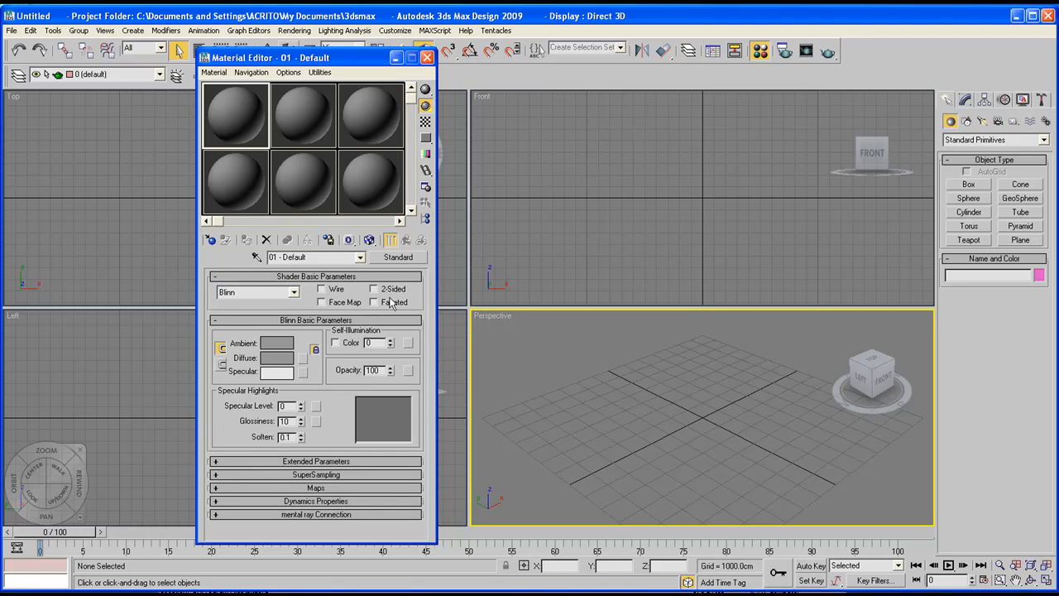
{"action": "mouse_move", "coordinate": [372, 301]}
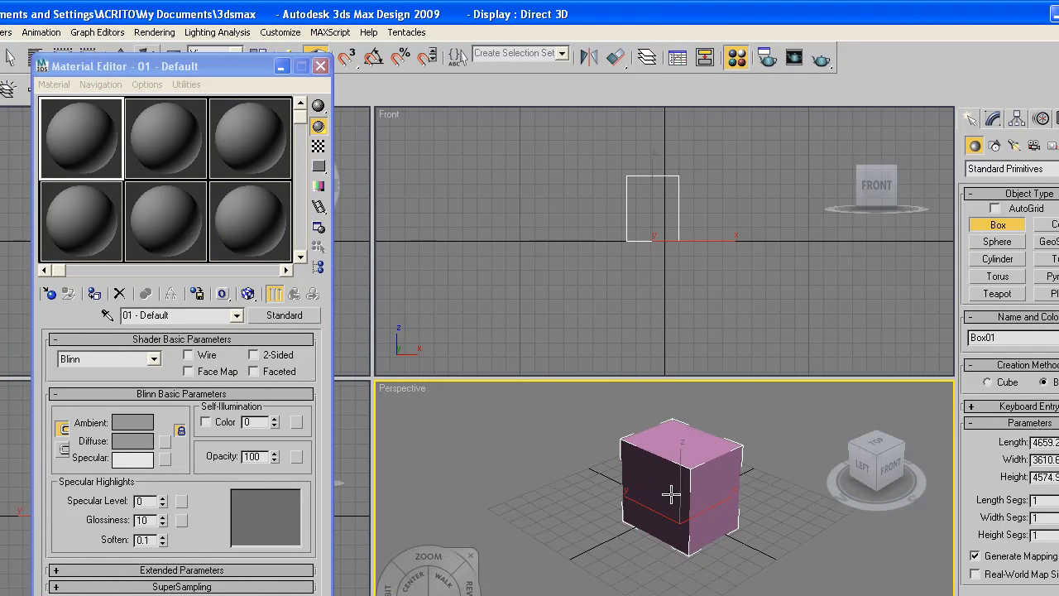
- Finish placing the box primitive in the Perspective viewport
{"action": "left_click", "coordinate": [996, 242]}
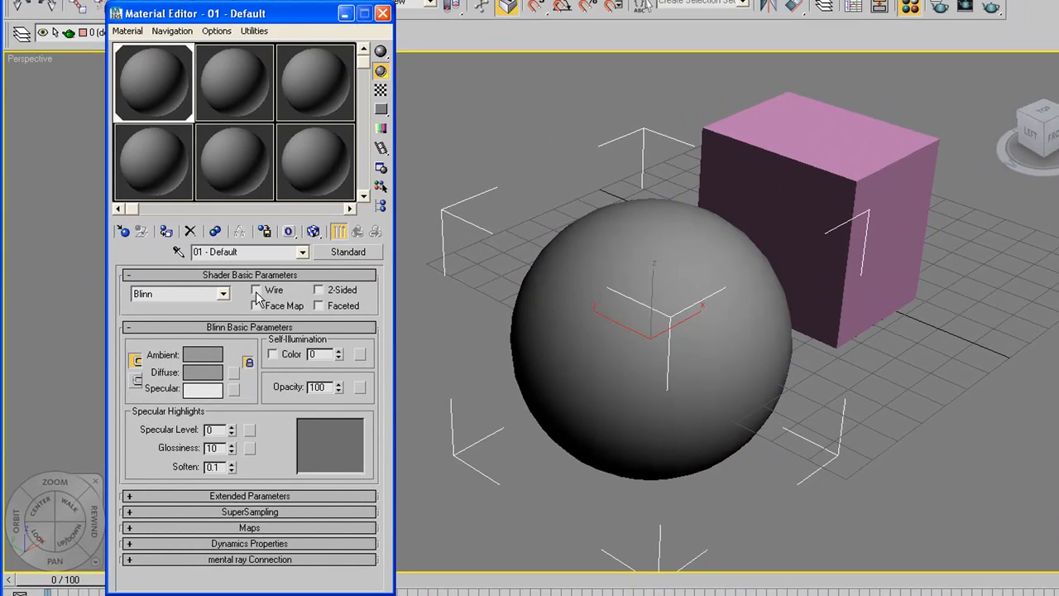
- Try the 01 - Default material as wireframe, then return it to a solid shaded surface
{"action": "left_click", "coordinate": [256, 290]}
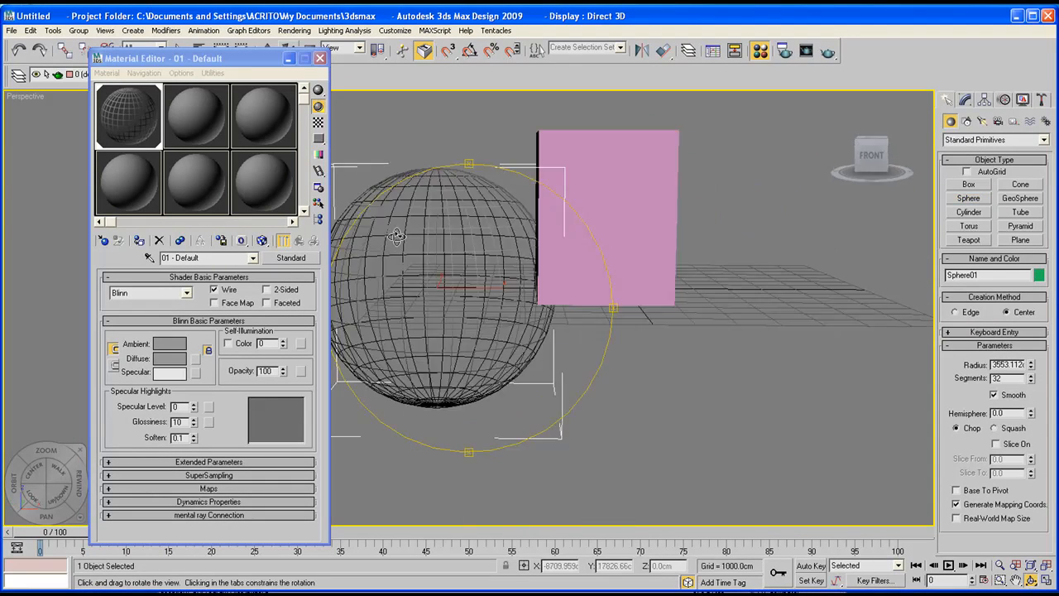
{"action": "left_click_drag", "start_coordinate": [397, 235], "coordinate": [536, 240]}
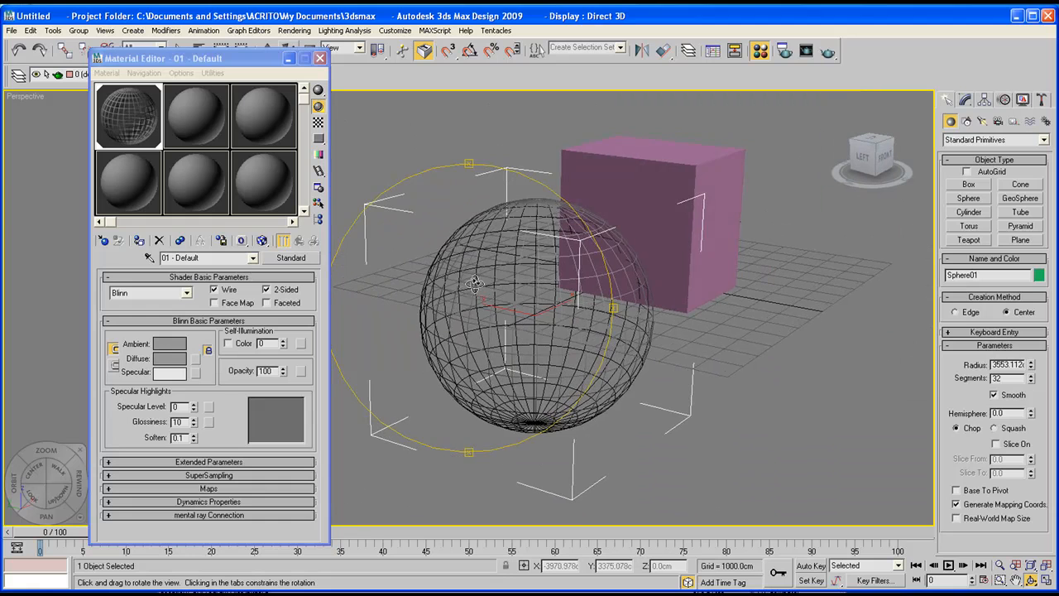
{"action": "left_click_drag", "start_coordinate": [476, 285], "coordinate": [489, 298]}
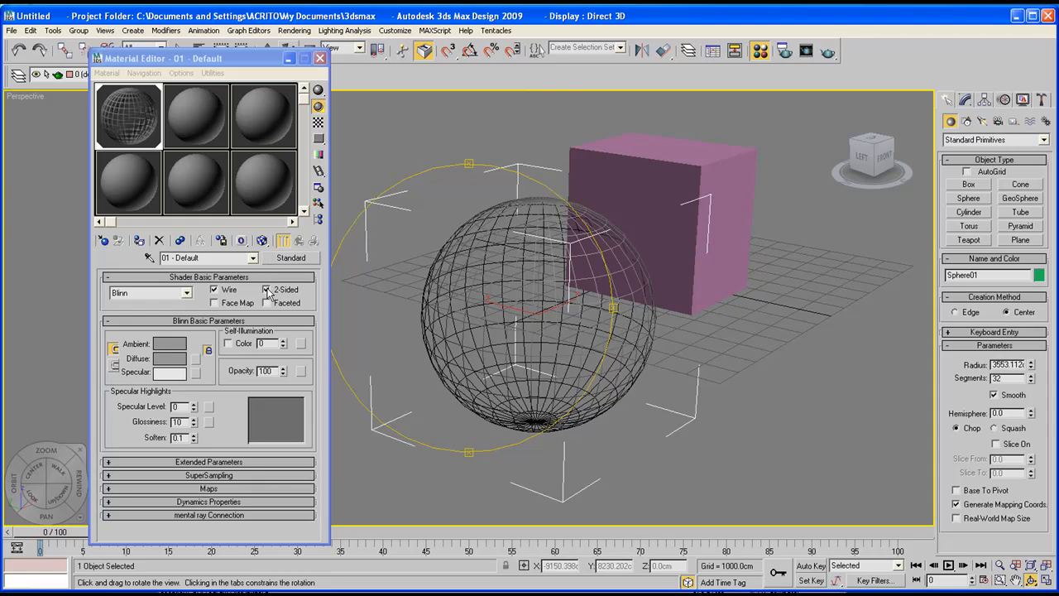
{"action": "left_click", "coordinate": [215, 289]}
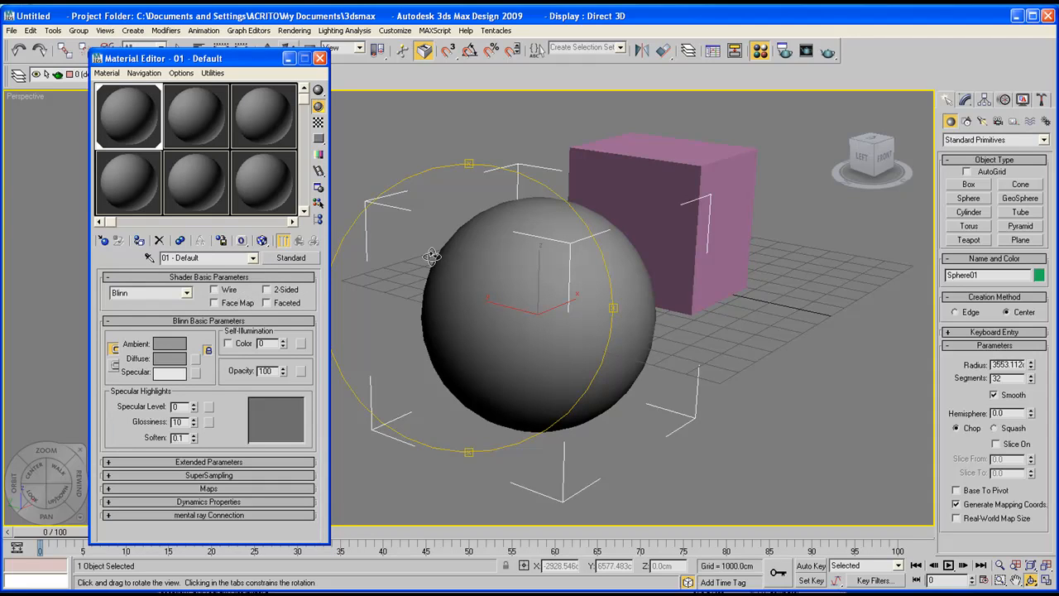
{"action": "mouse_move", "coordinate": [252, 294]}
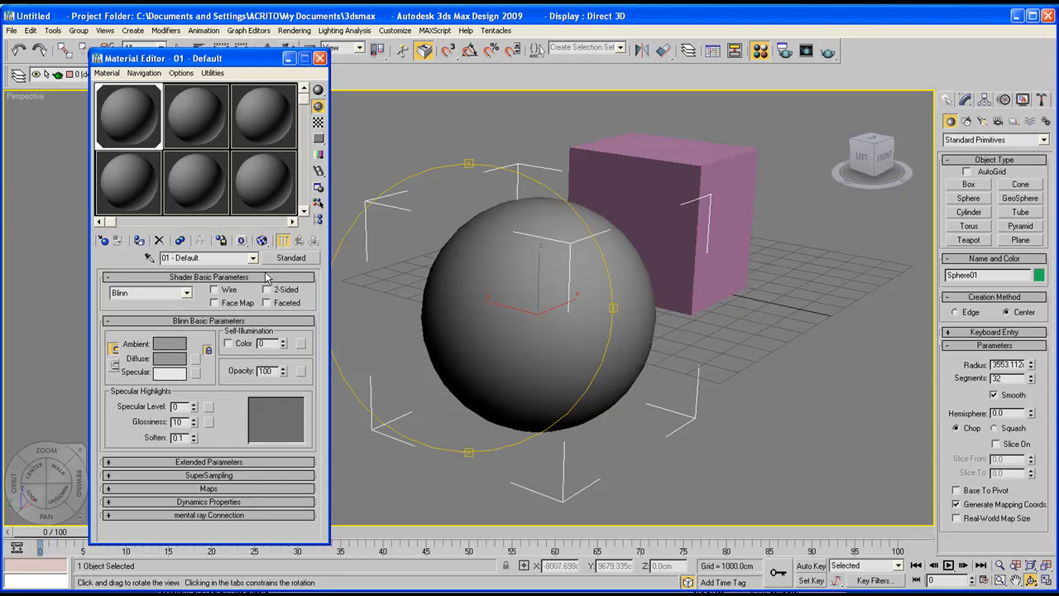
{"action": "left_click_drag", "start_coordinate": [538, 298], "coordinate": [496, 328]}
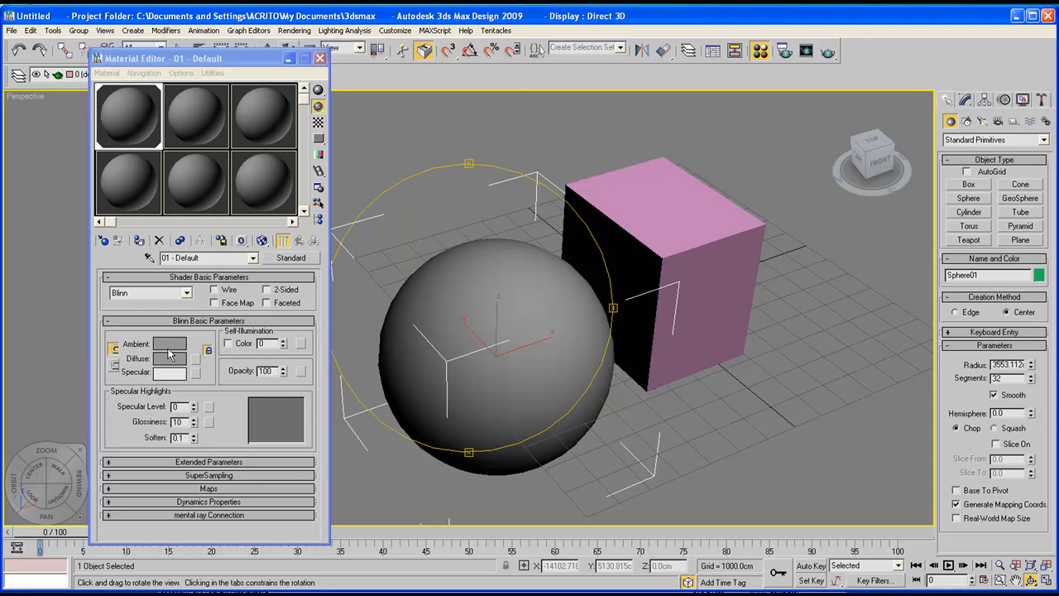
- Set the 01 - Default ambient/diffuse colour to red in the Color Selector
{"action": "left_click", "coordinate": [169, 357]}
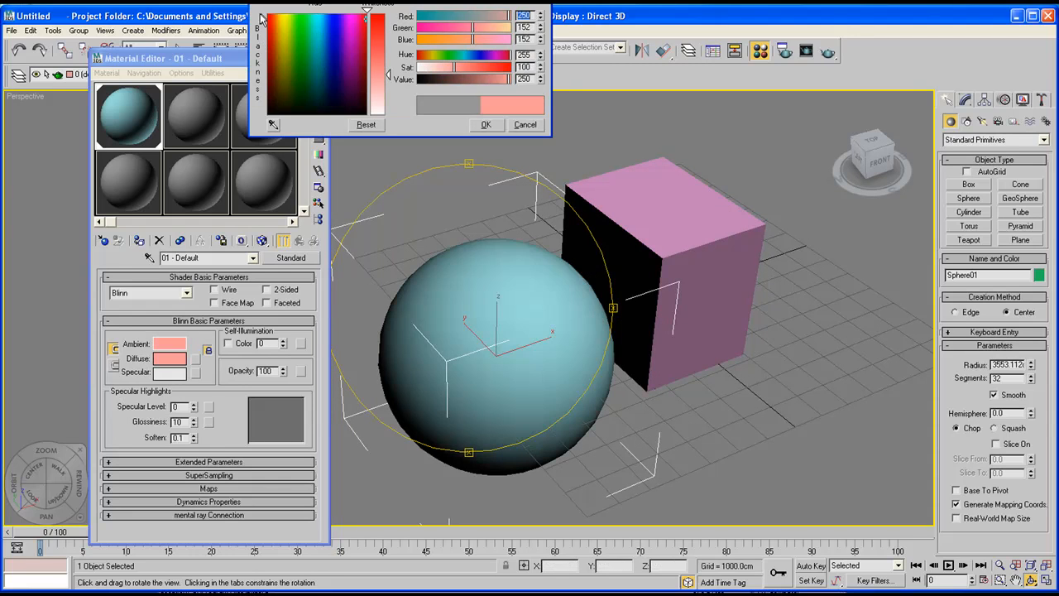
{"action": "left_click", "coordinate": [360, 42]}
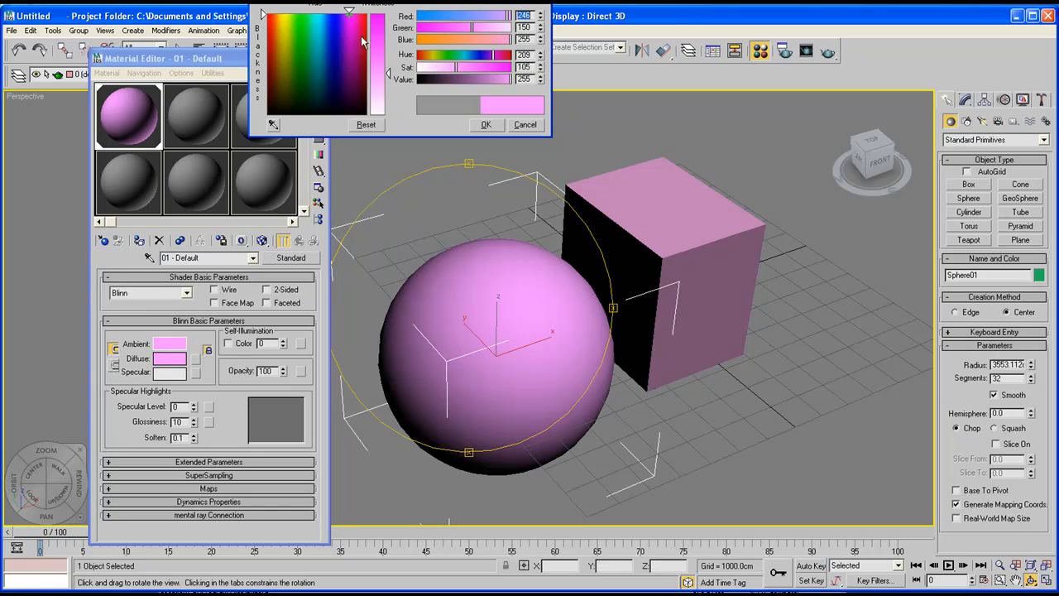
{"action": "left_click", "coordinate": [487, 124]}
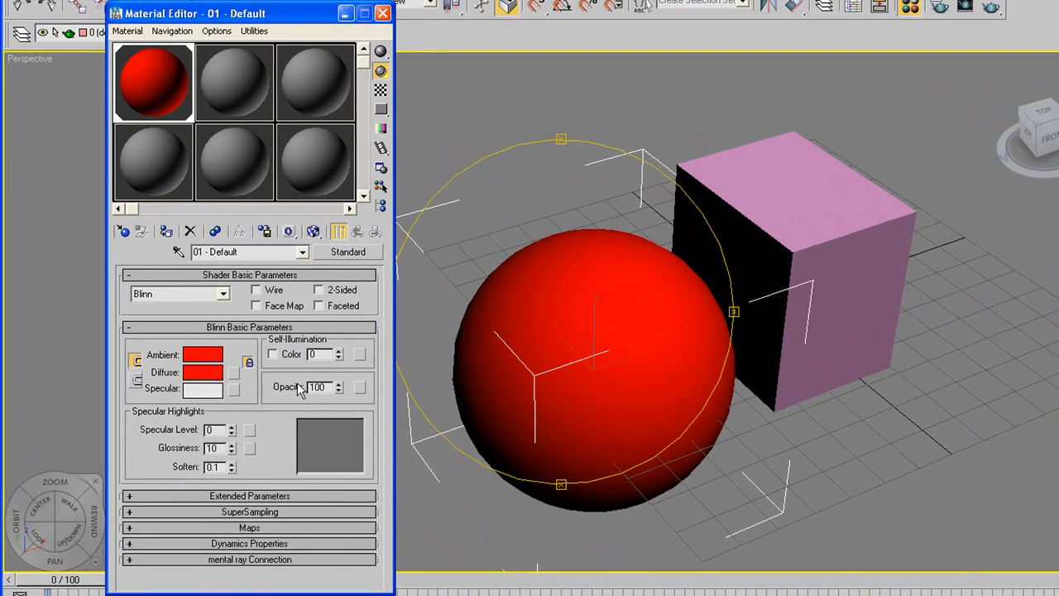
{"action": "left_click", "coordinate": [273, 354]}
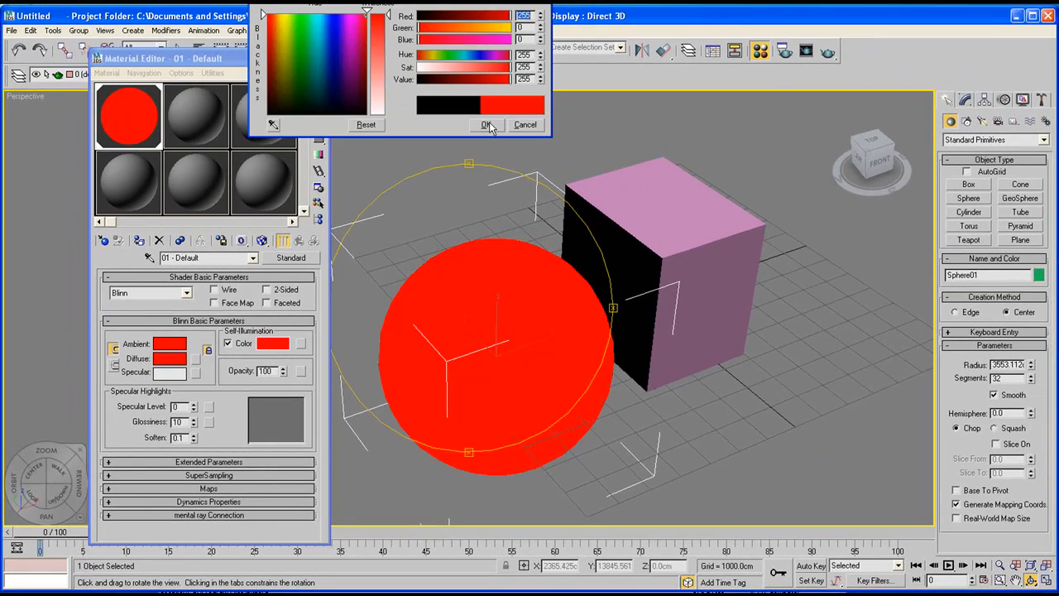
{"action": "left_click", "coordinate": [486, 124]}
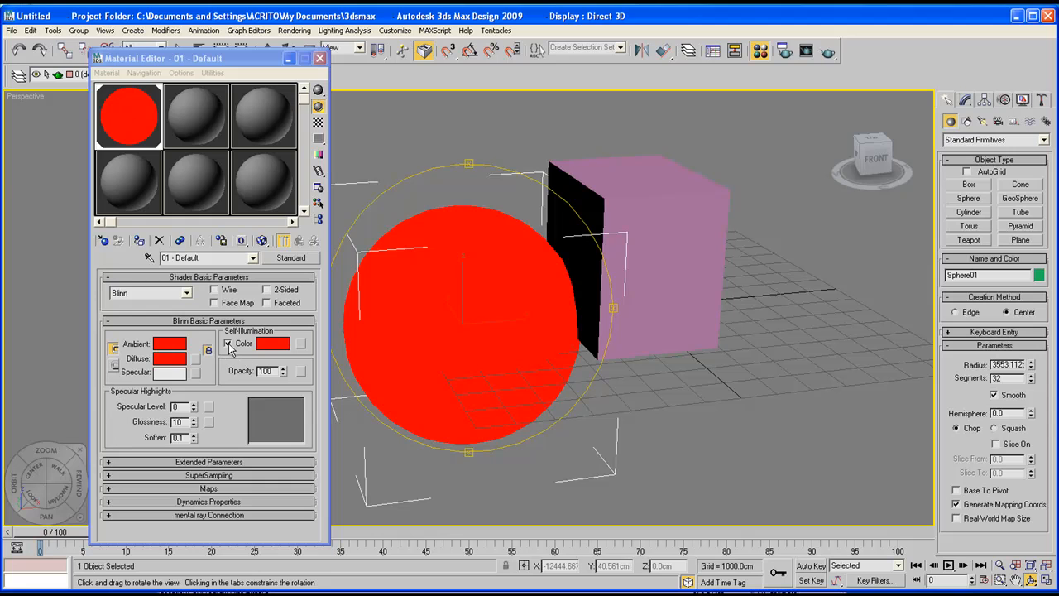
{"action": "left_click", "coordinate": [229, 343]}
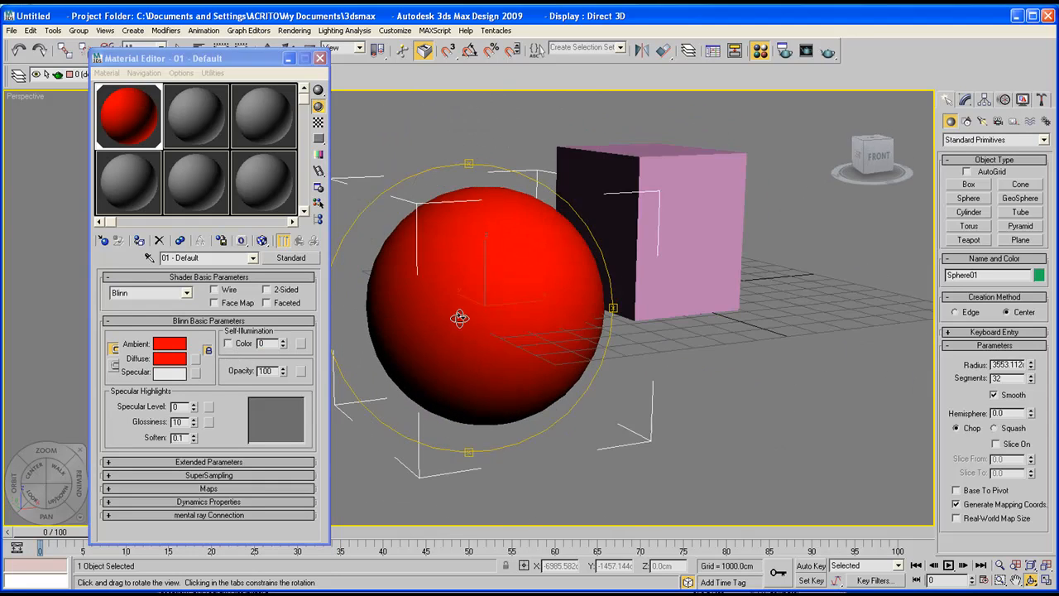
{"action": "left_click", "coordinate": [229, 342]}
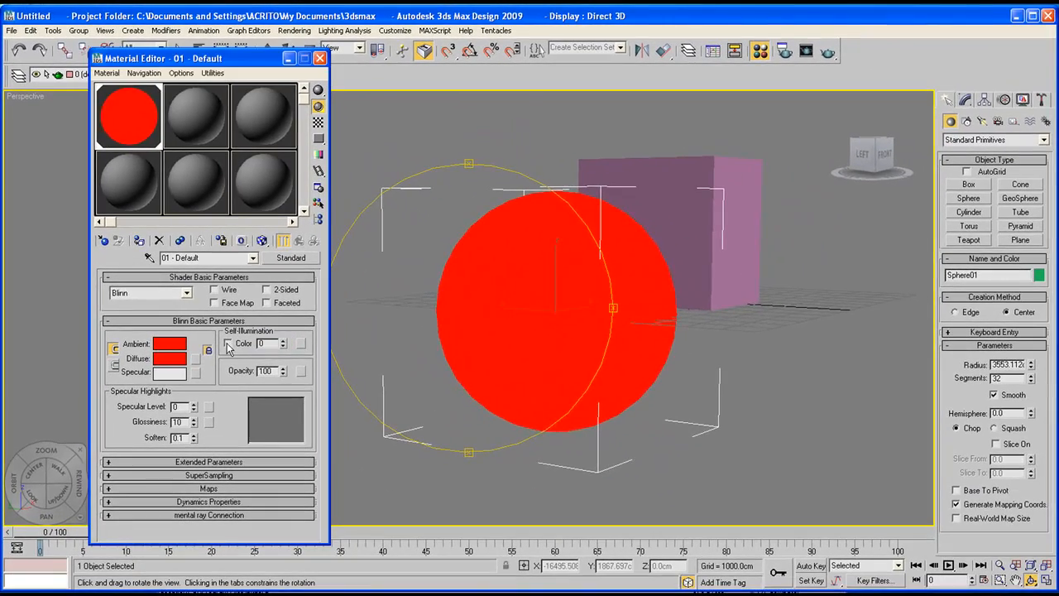
- Orbit the view so the pink cube shows behind the translucent red sphere
{"action": "left_click_drag", "start_coordinate": [579, 315], "coordinate": [463, 298]}
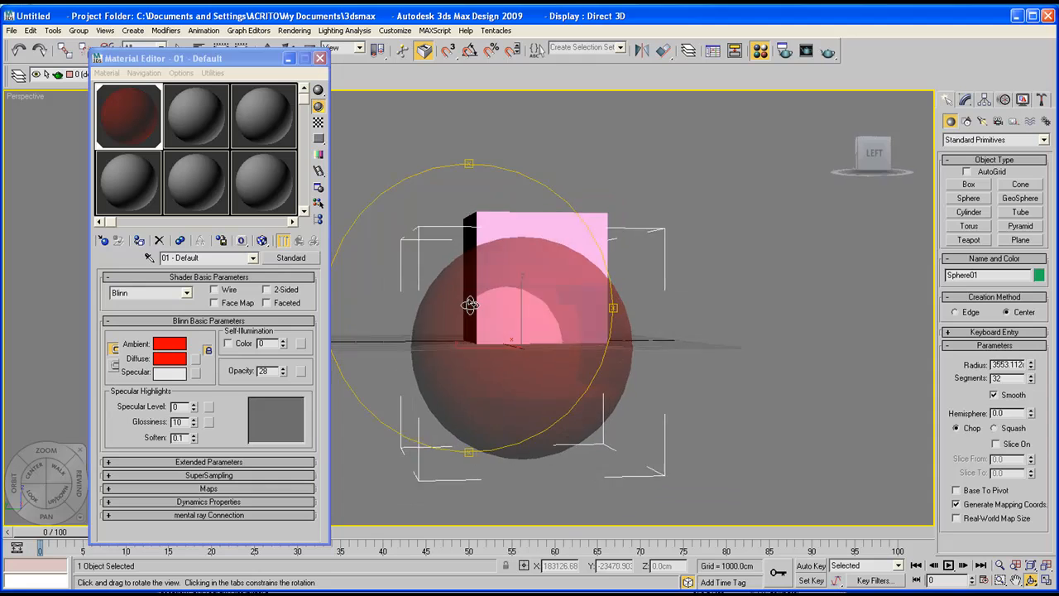
{"action": "left_click_drag", "start_coordinate": [472, 306], "coordinate": [460, 311]}
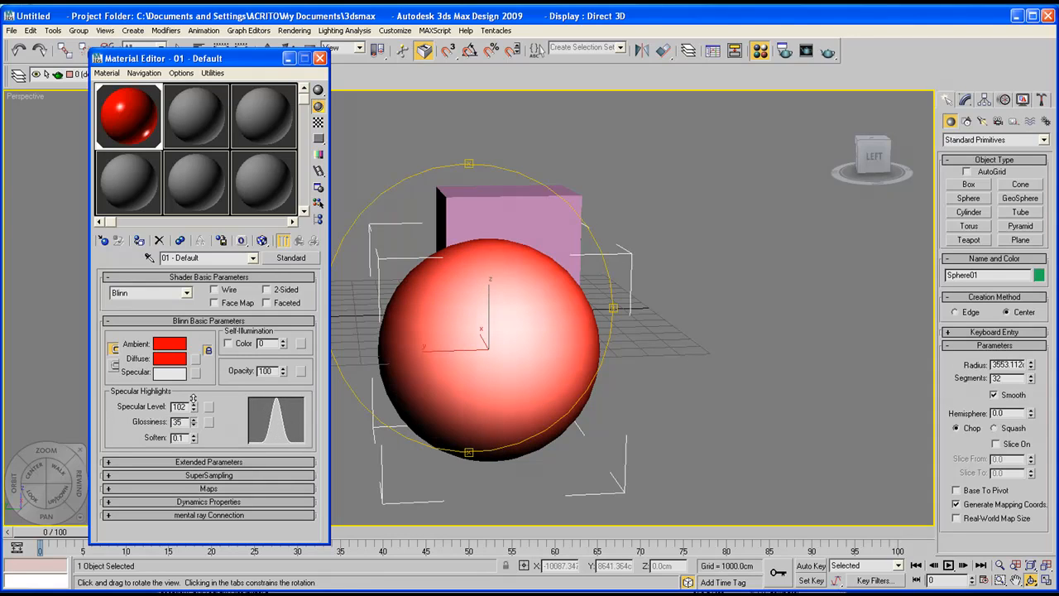
- Orbit the view to check the sphere's glossy specular highlight
{"action": "left_click_drag", "start_coordinate": [497, 331], "coordinate": [405, 334]}
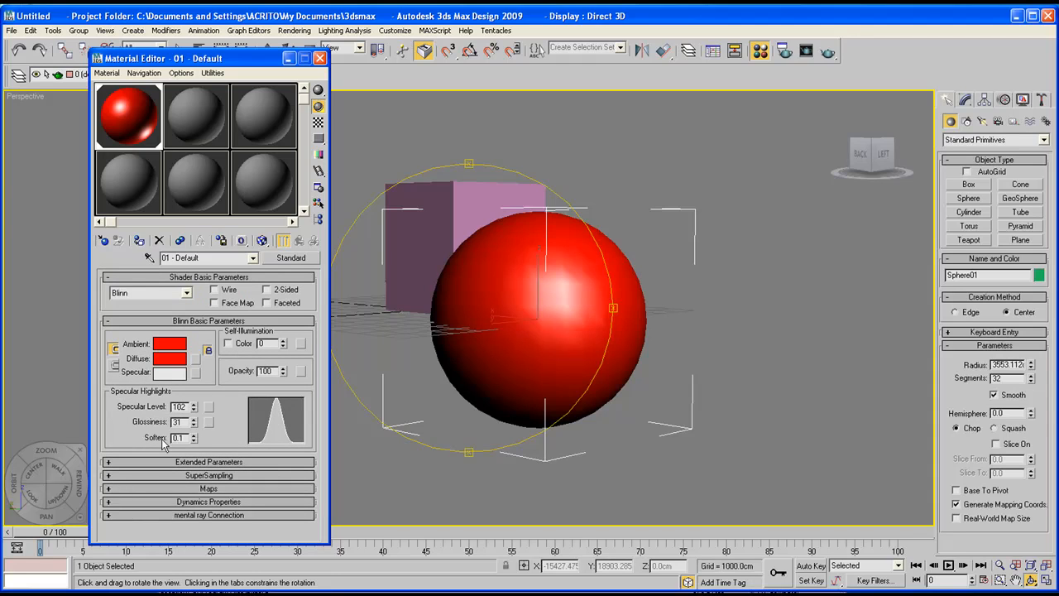
{"action": "mouse_move", "coordinate": [109, 493]}
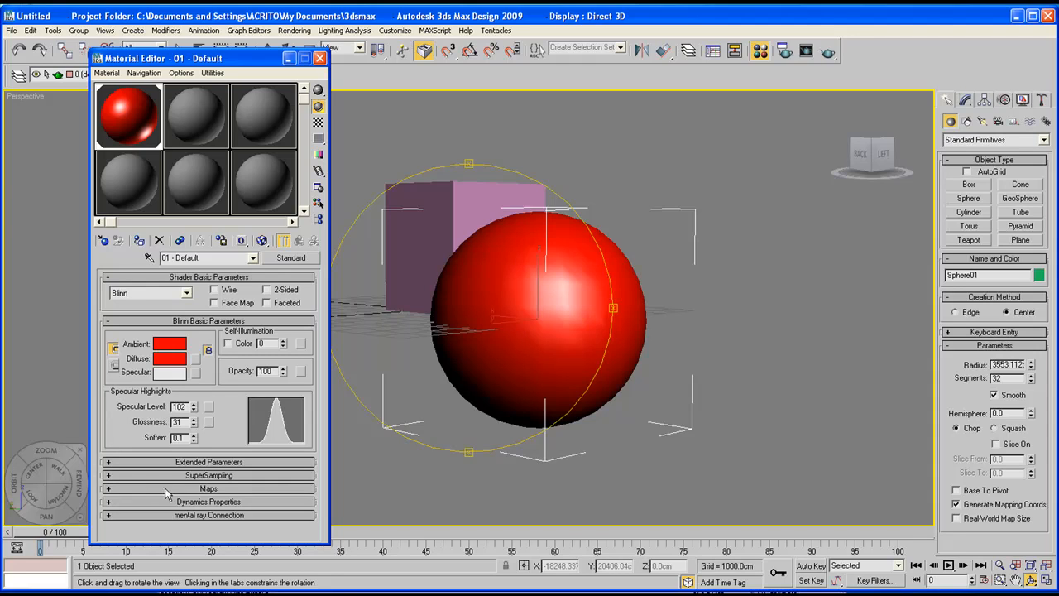
- Expand the Maps rollout and switch on the Diffuse Color channel
{"action": "left_click", "coordinate": [209, 488]}
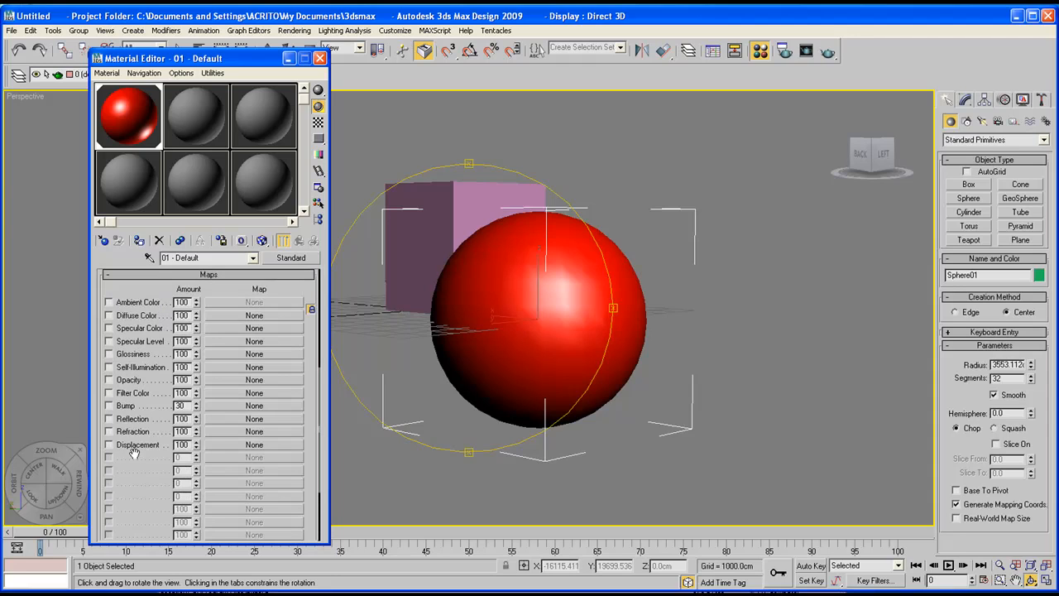
{"action": "left_click", "coordinate": [109, 314]}
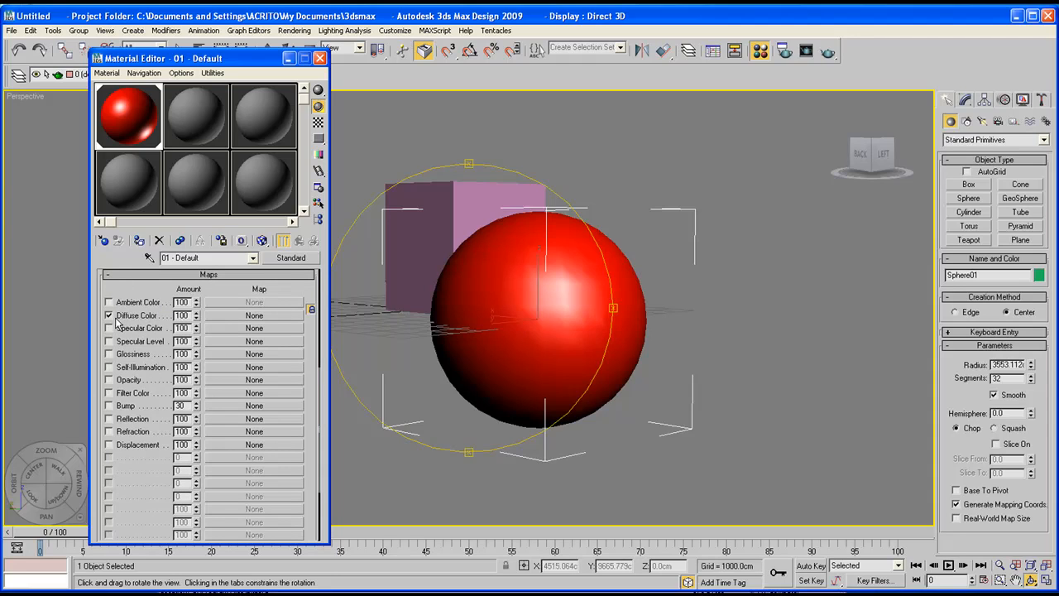
{"action": "mouse_move", "coordinate": [240, 321]}
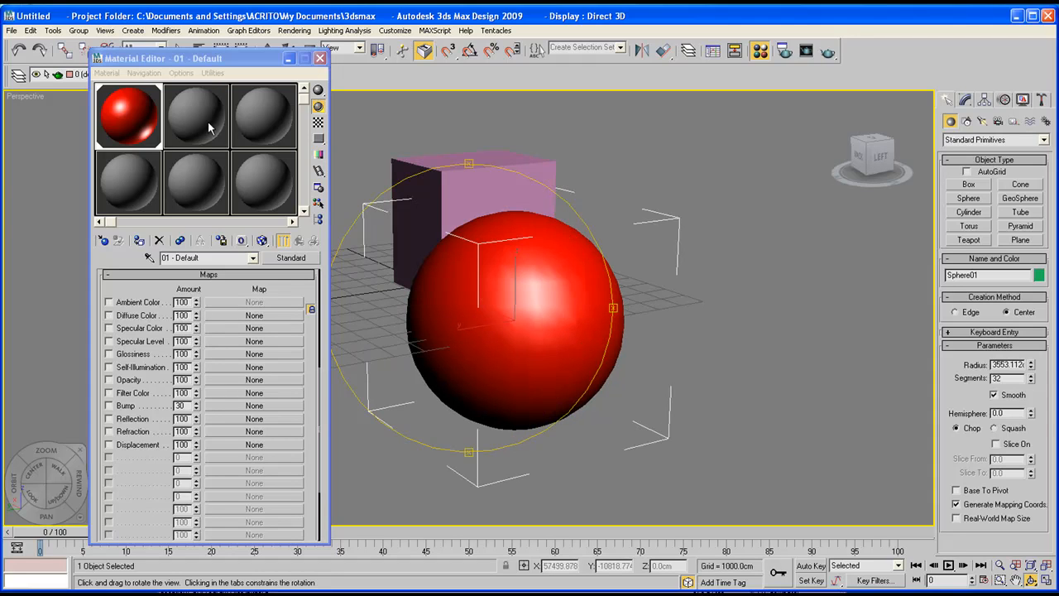
{"action": "mouse_move", "coordinate": [222, 215]}
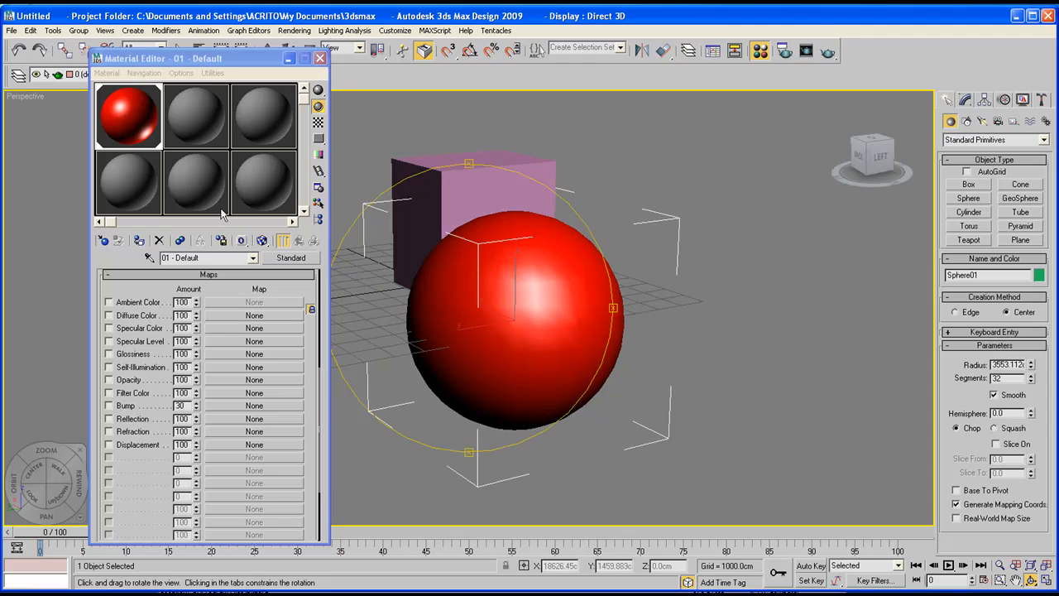
{"action": "mouse_move", "coordinate": [199, 116]}
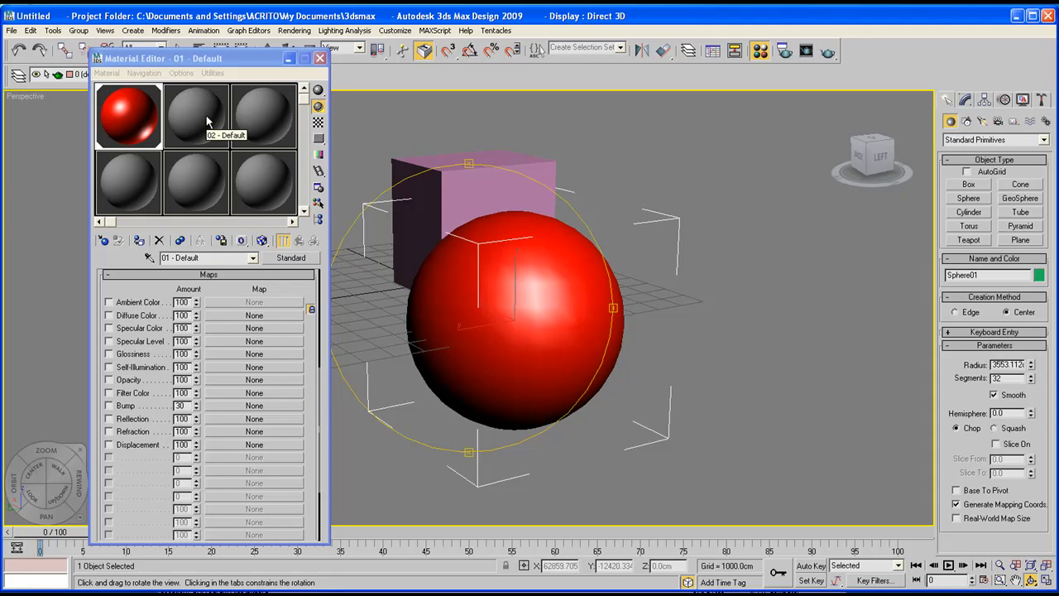
- Activate material slot 02 and switch to Select and Uniform Scale for the box
{"action": "left_click", "coordinate": [195, 116]}
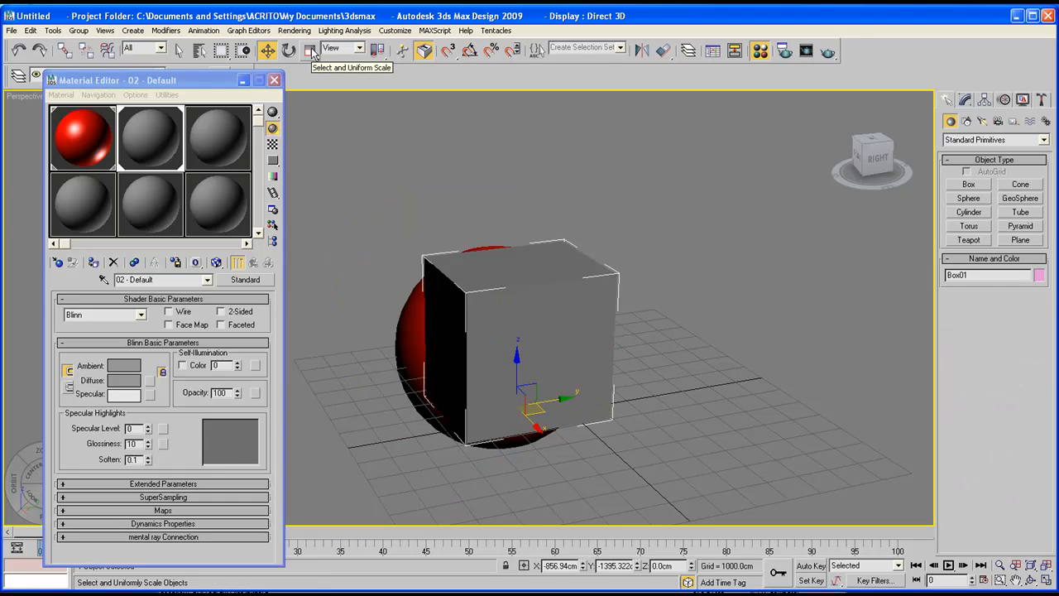
{"action": "left_click", "coordinate": [309, 50]}
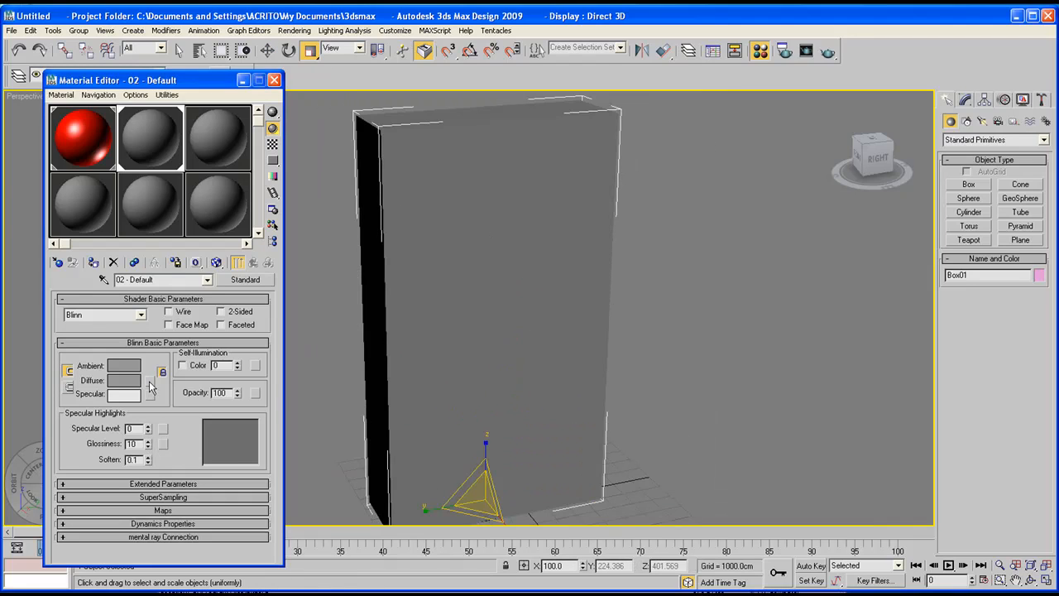
{"action": "mouse_move", "coordinate": [152, 386]}
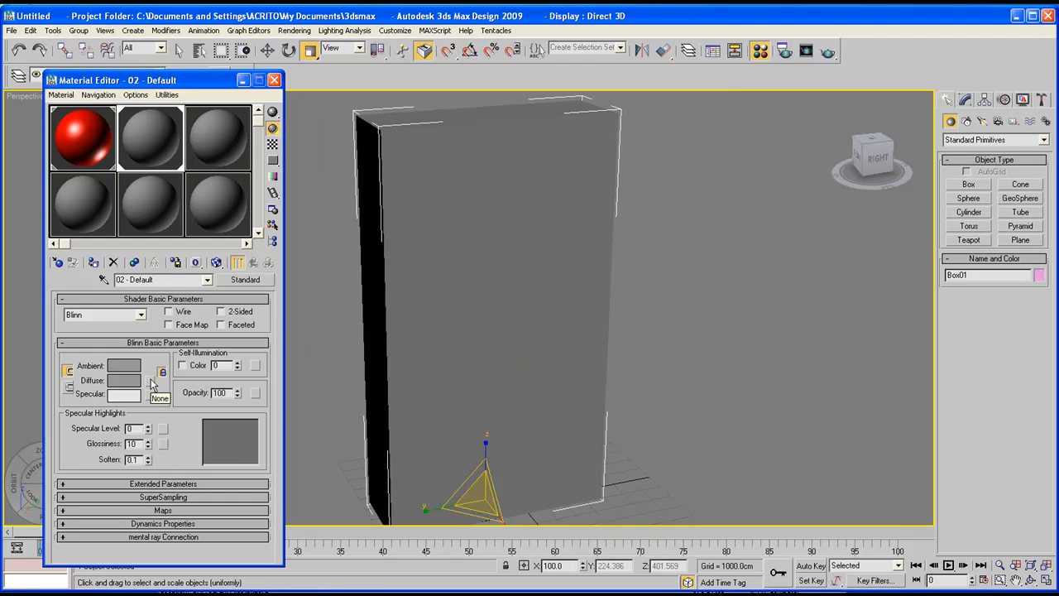
- Choose Bitmap as the Diffuse Color map type in the Material/Map Browser
{"action": "left_click", "coordinate": [152, 383]}
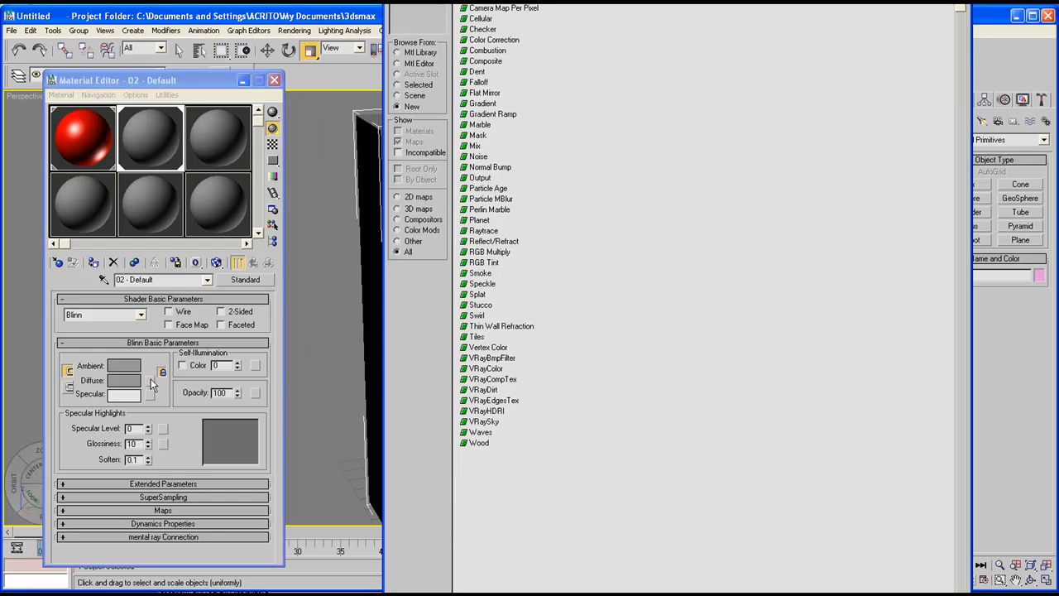
{"action": "left_click", "coordinate": [478, 83]}
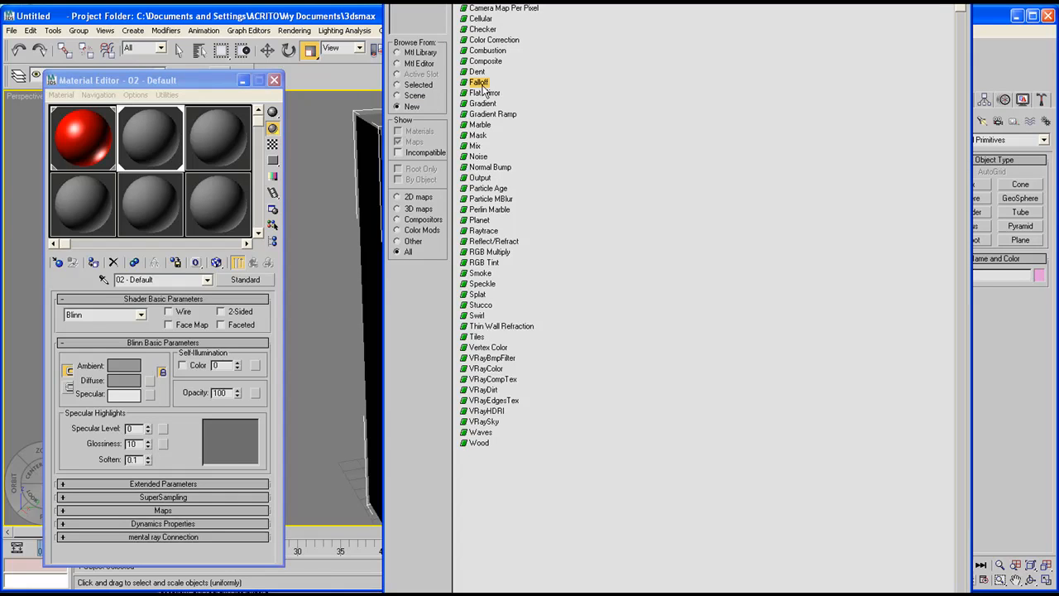
{"action": "left_click", "coordinate": [493, 114]}
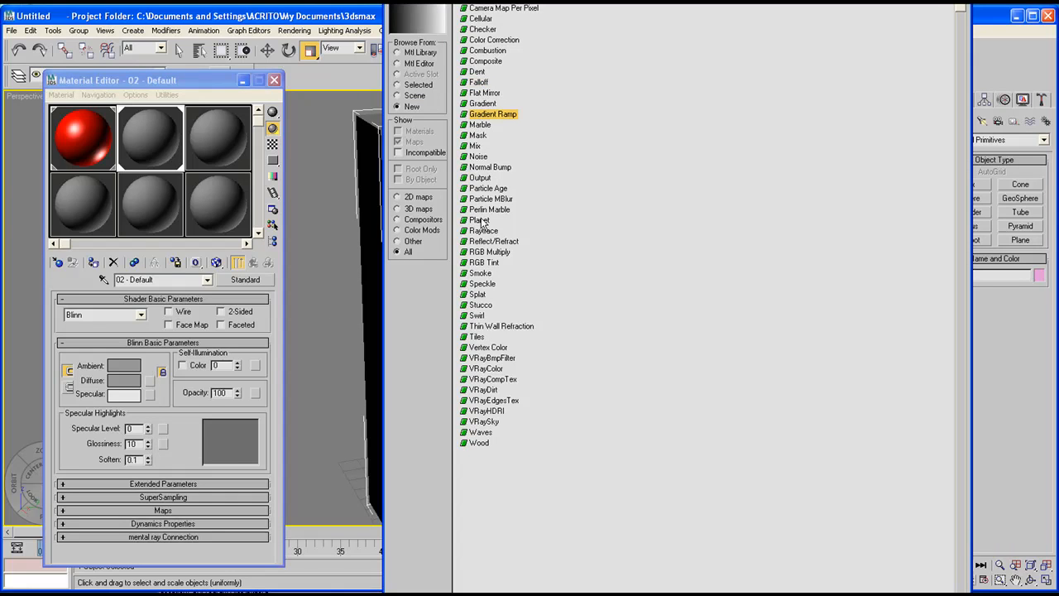
{"action": "left_click", "coordinate": [484, 261]}
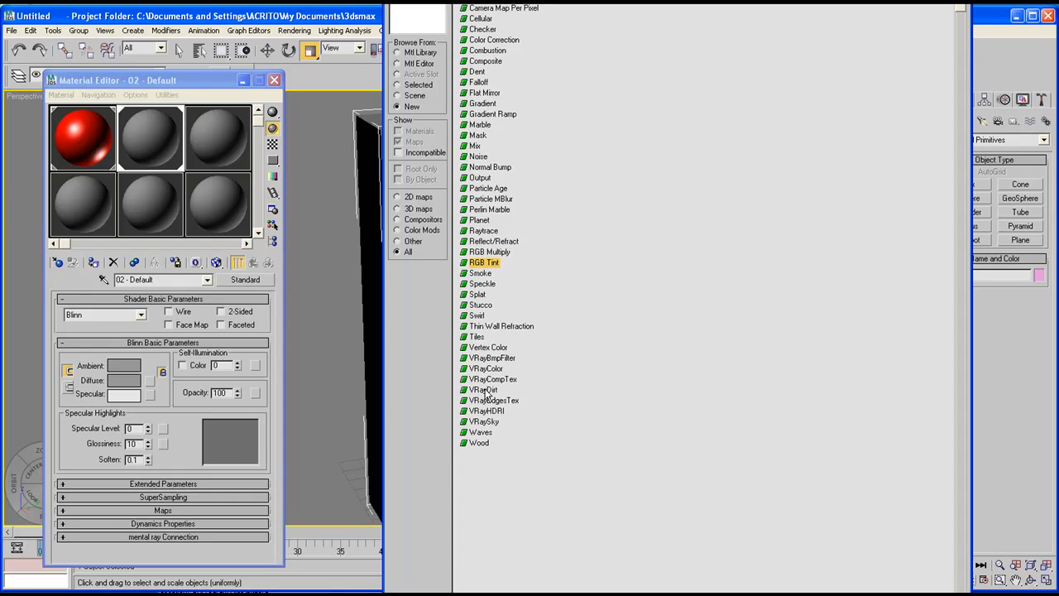
{"action": "left_click", "coordinate": [480, 443]}
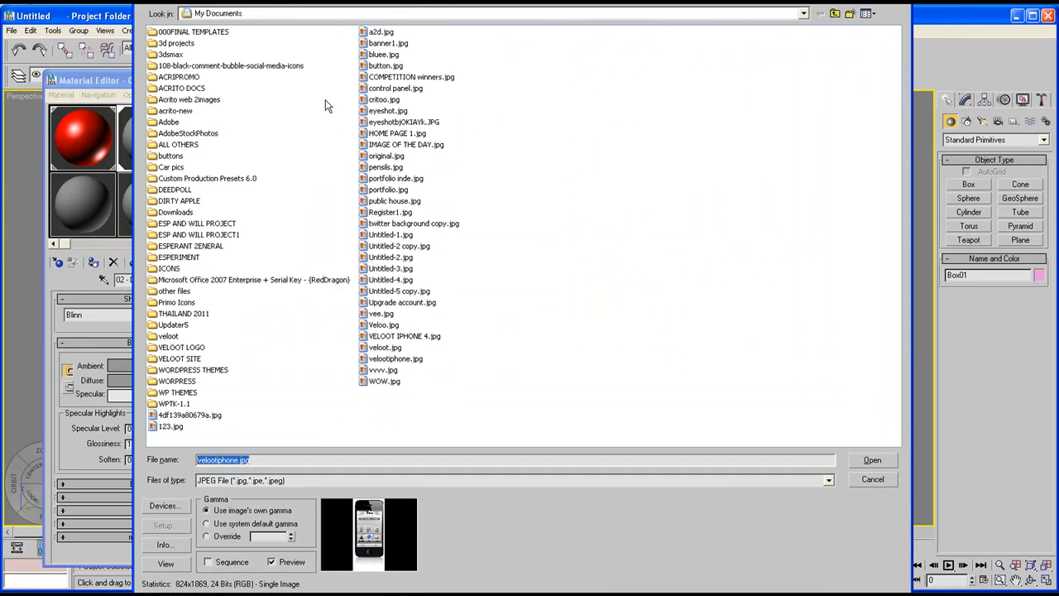
- Load velooiphone.jpg from My Documents as the second material's diffuse bitmap
{"action": "left_click", "coordinate": [867, 13]}
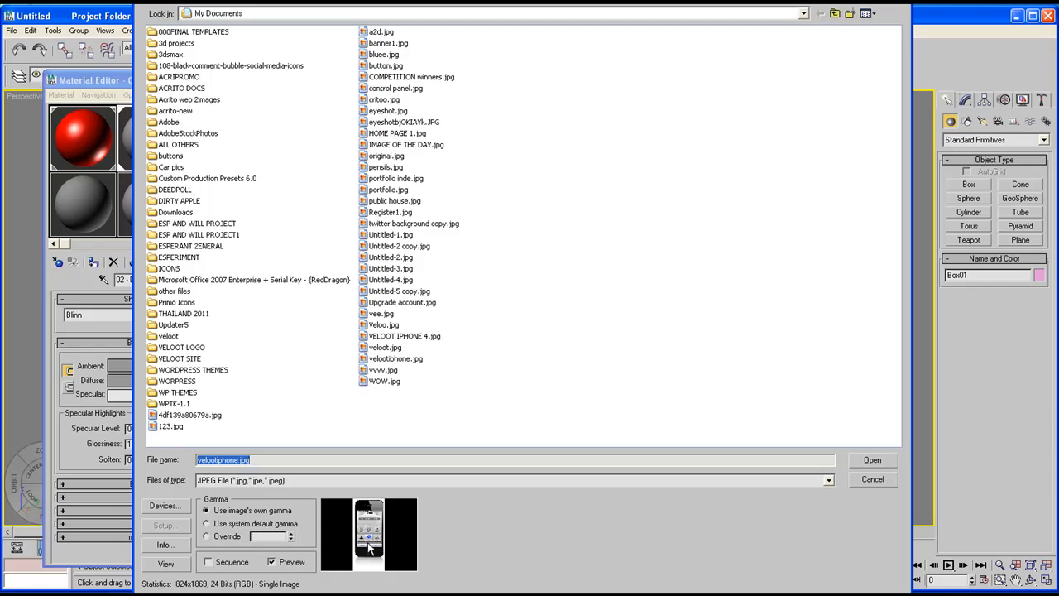
{"action": "mouse_move", "coordinate": [914, 488]}
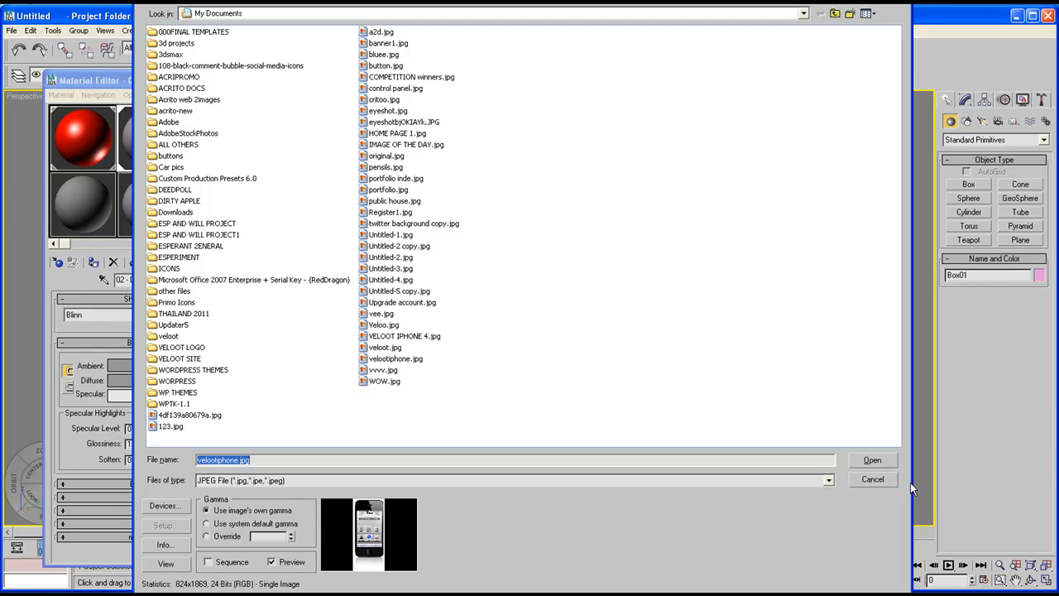
{"action": "left_click", "coordinate": [870, 460]}
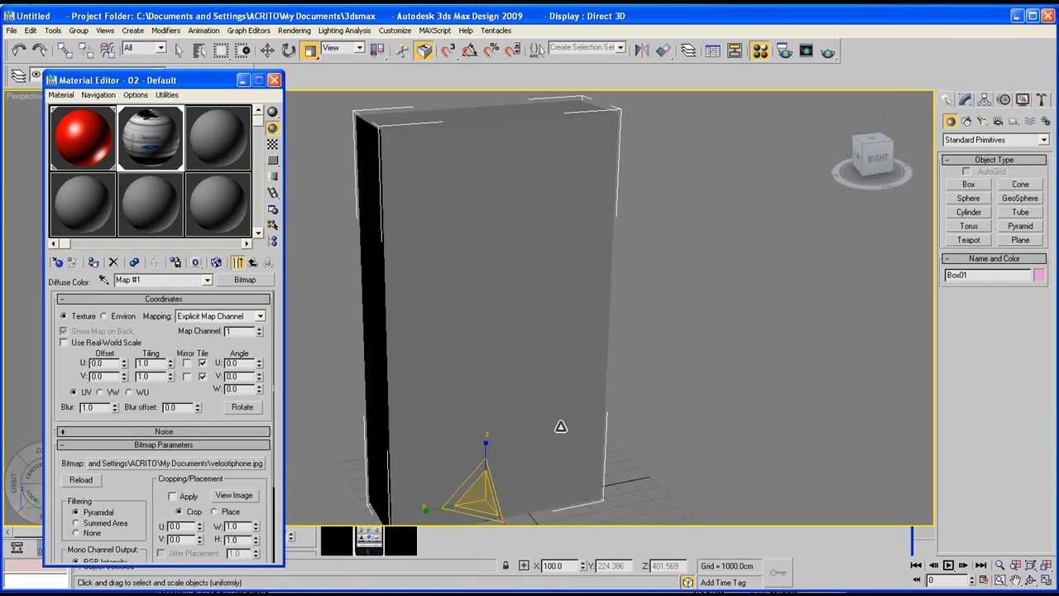
{"action": "mouse_move", "coordinate": [151, 139]}
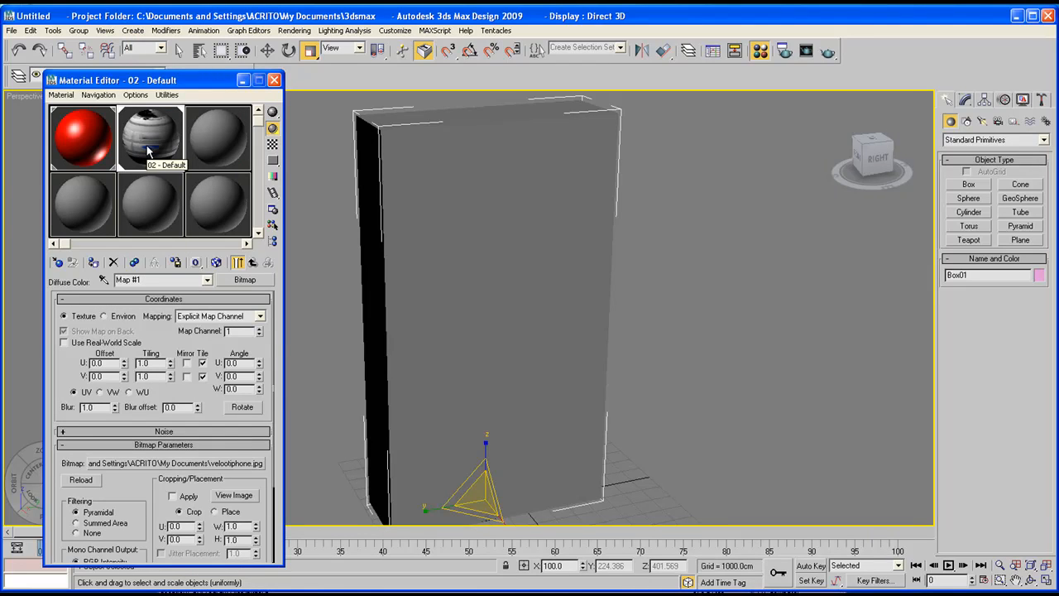
{"action": "mouse_move", "coordinate": [149, 132]}
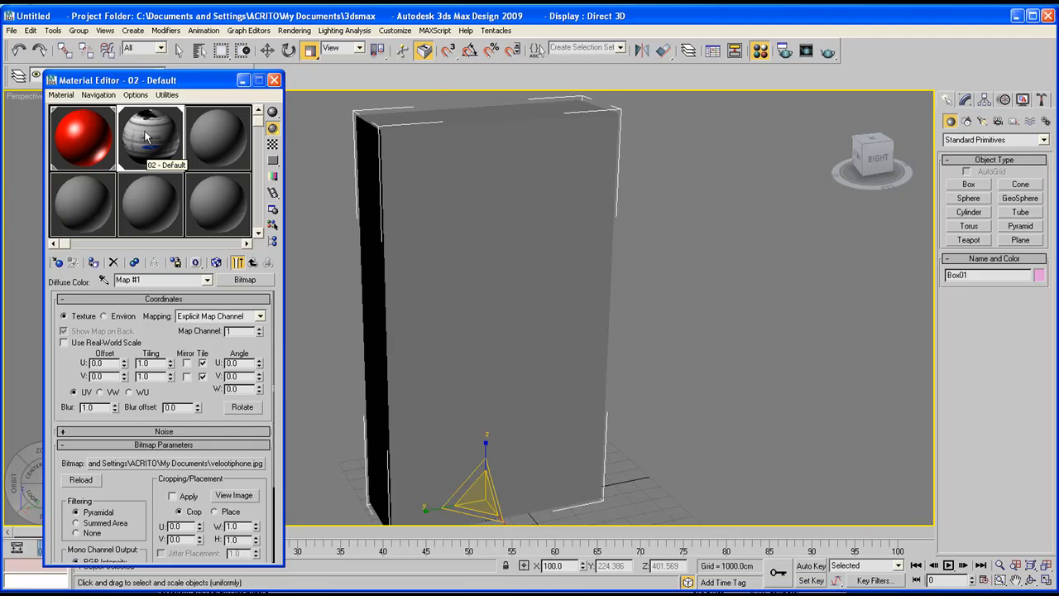
{"action": "left_click", "coordinate": [245, 278]}
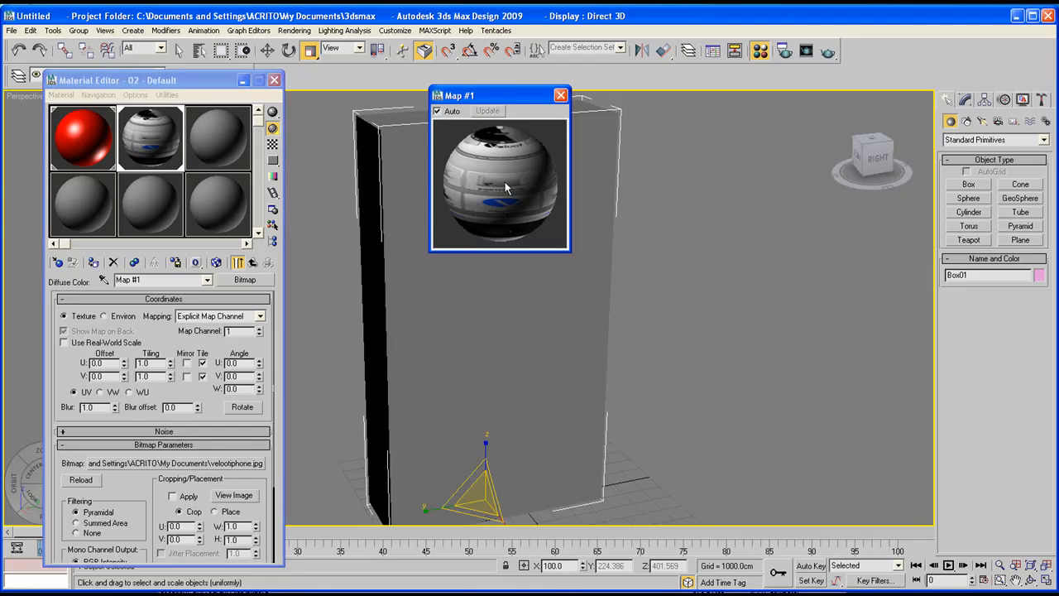
{"action": "mouse_move", "coordinate": [561, 95]}
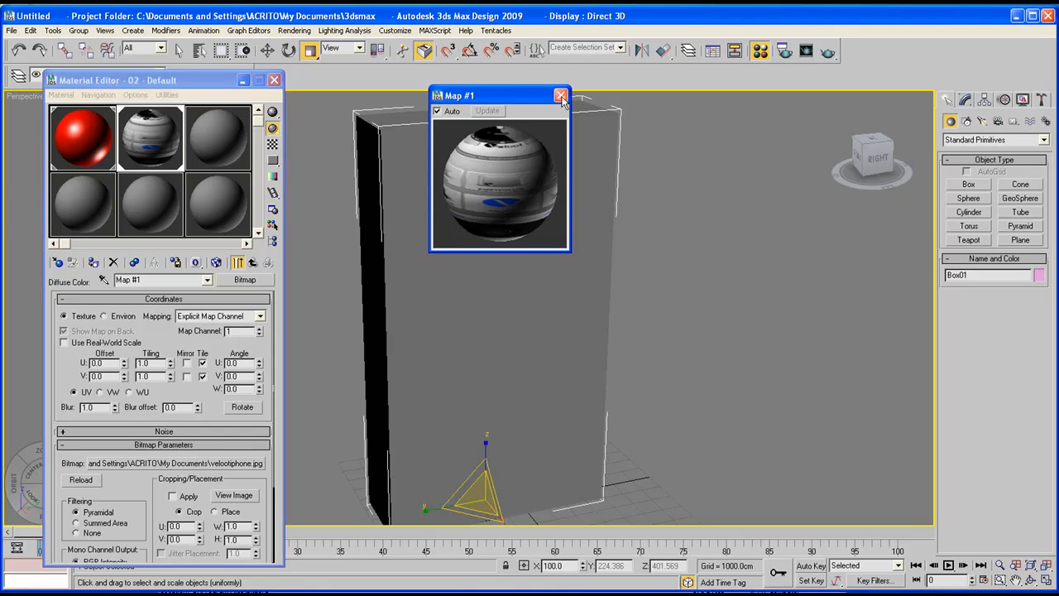
{"action": "left_click", "coordinate": [561, 94]}
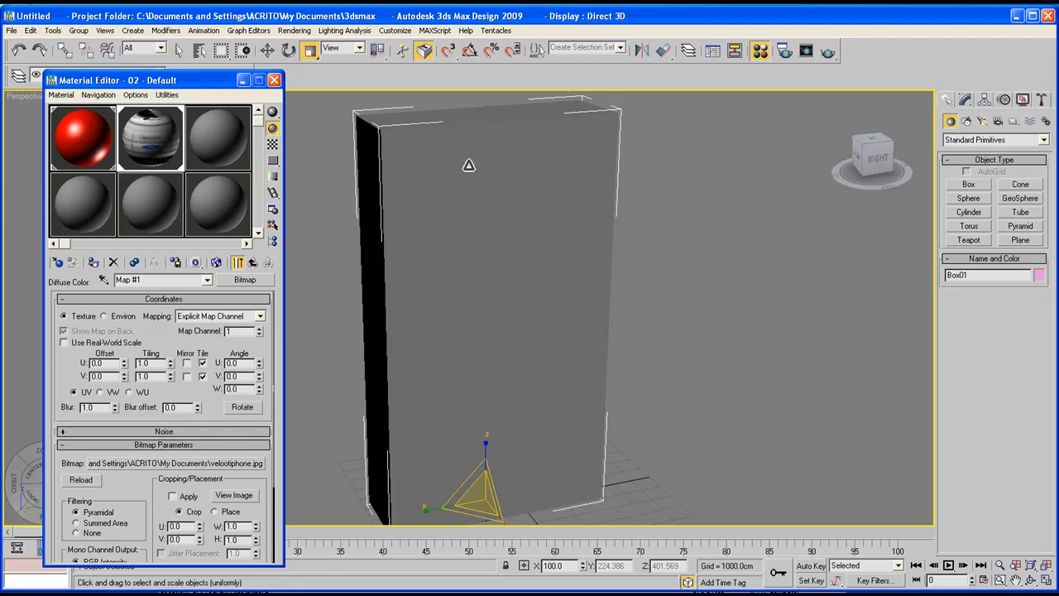
{"action": "mouse_move", "coordinate": [372, 247]}
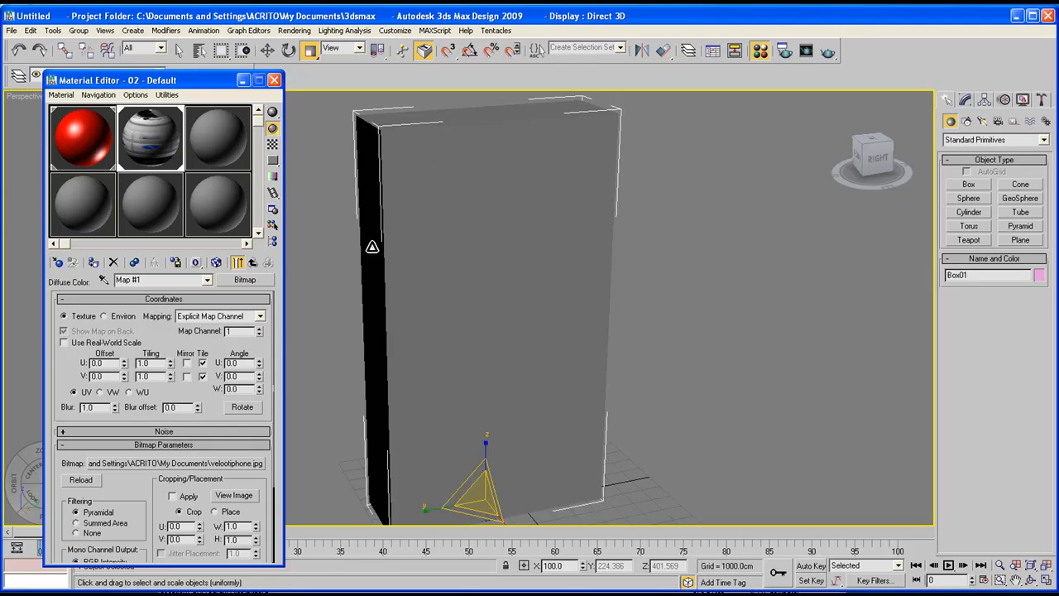
{"action": "mouse_move", "coordinate": [217, 261]}
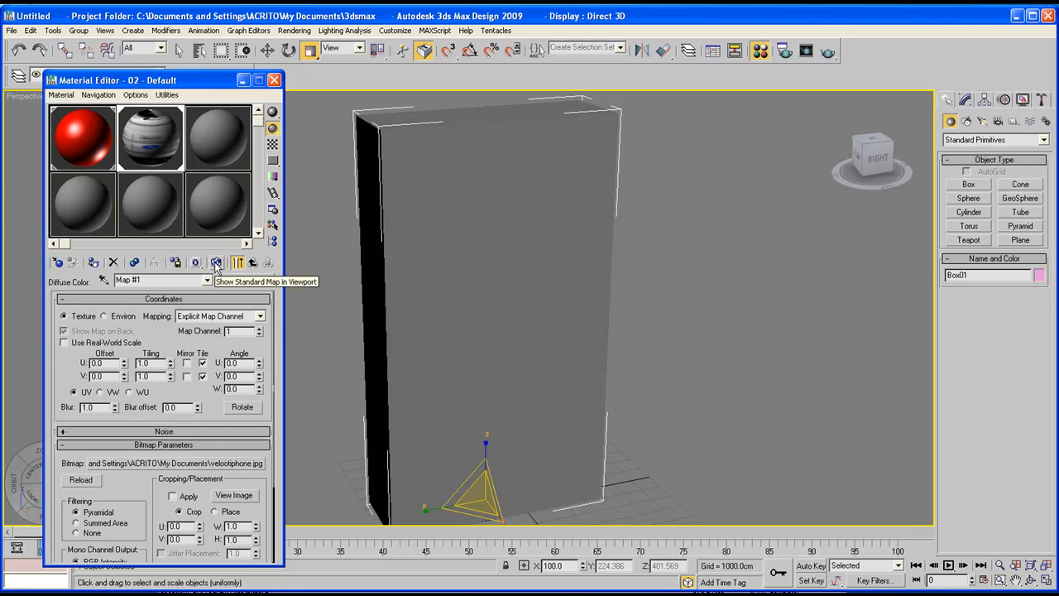
- Show the velooiphone bitmap on the box in the viewport and start a perspective render
{"action": "left_click", "coordinate": [217, 262]}
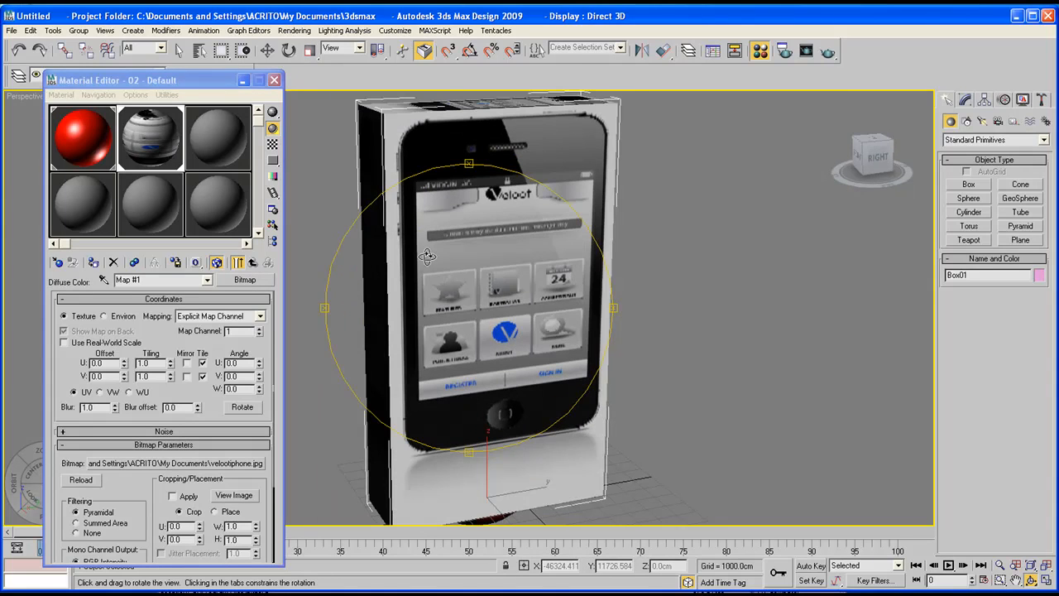
{"action": "left_click_drag", "start_coordinate": [427, 257], "coordinate": [493, 275]}
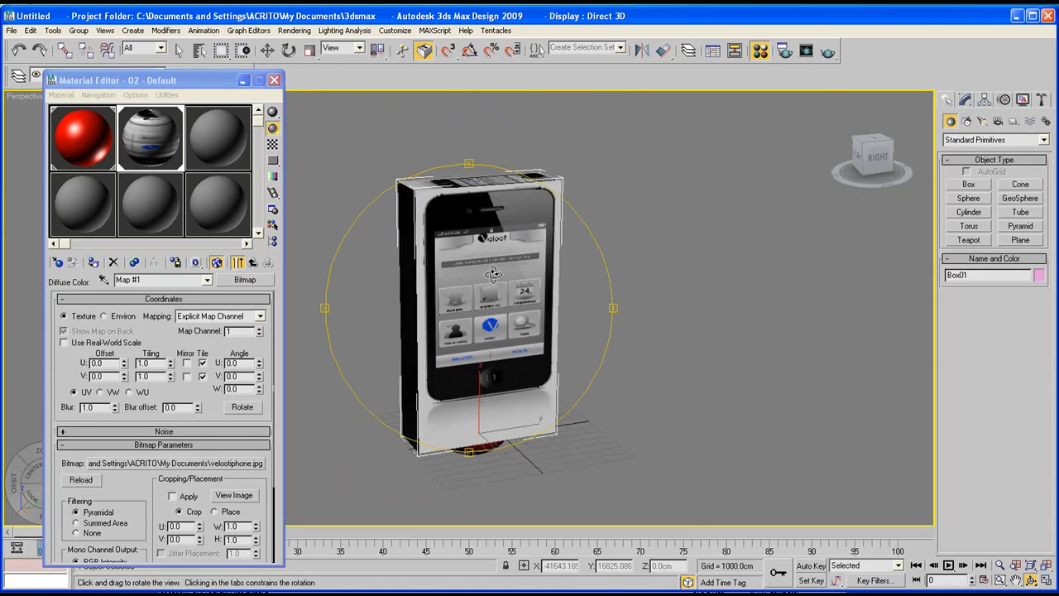
{"action": "left_click_drag", "start_coordinate": [494, 273], "coordinate": [488, 282]}
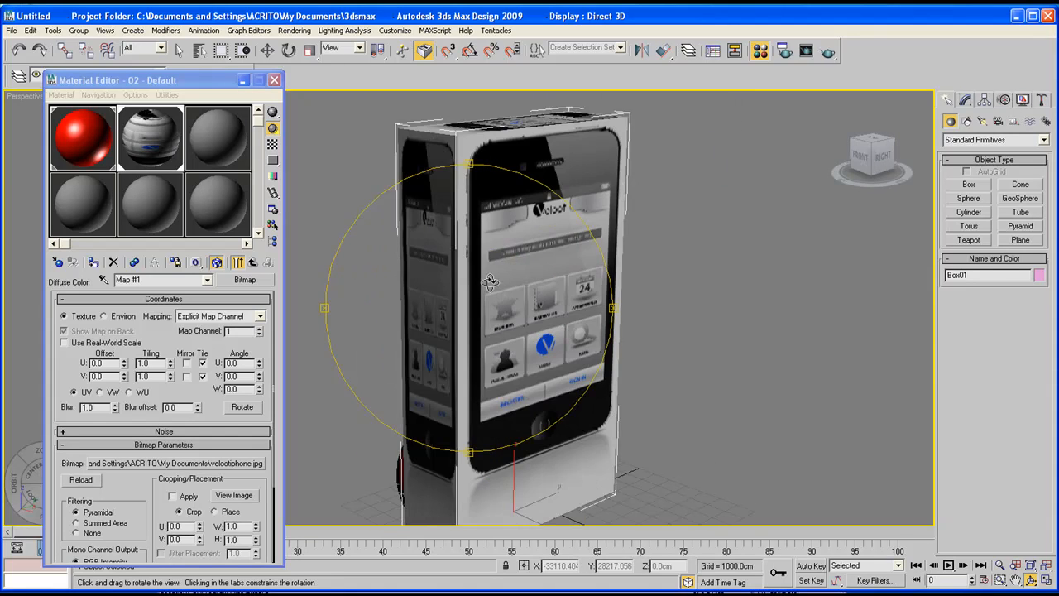
{"action": "left_click_drag", "start_coordinate": [490, 279], "coordinate": [545, 248]}
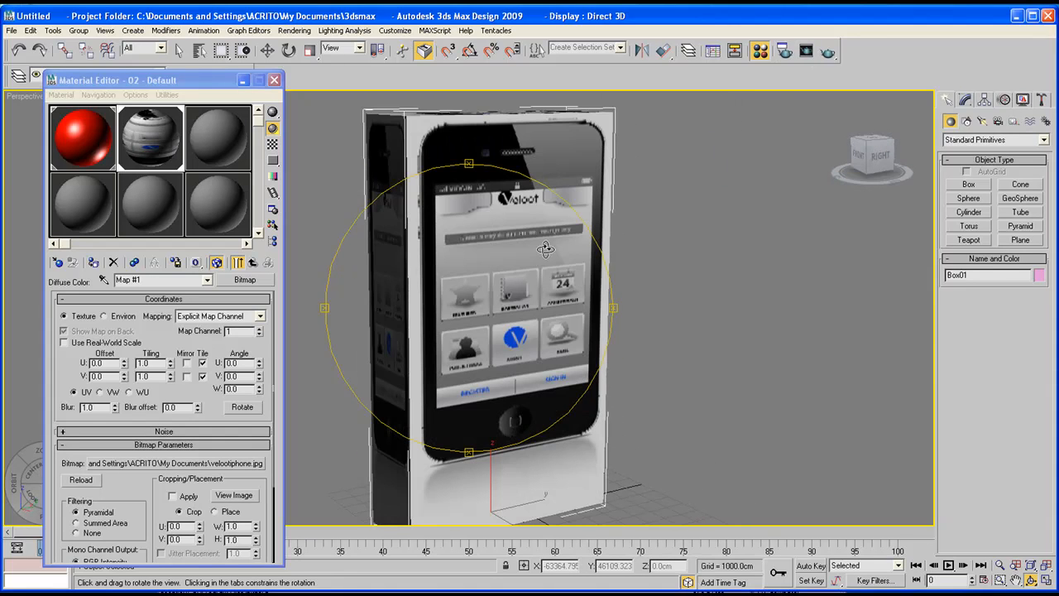
{"action": "left_click_drag", "start_coordinate": [546, 248], "coordinate": [472, 265]}
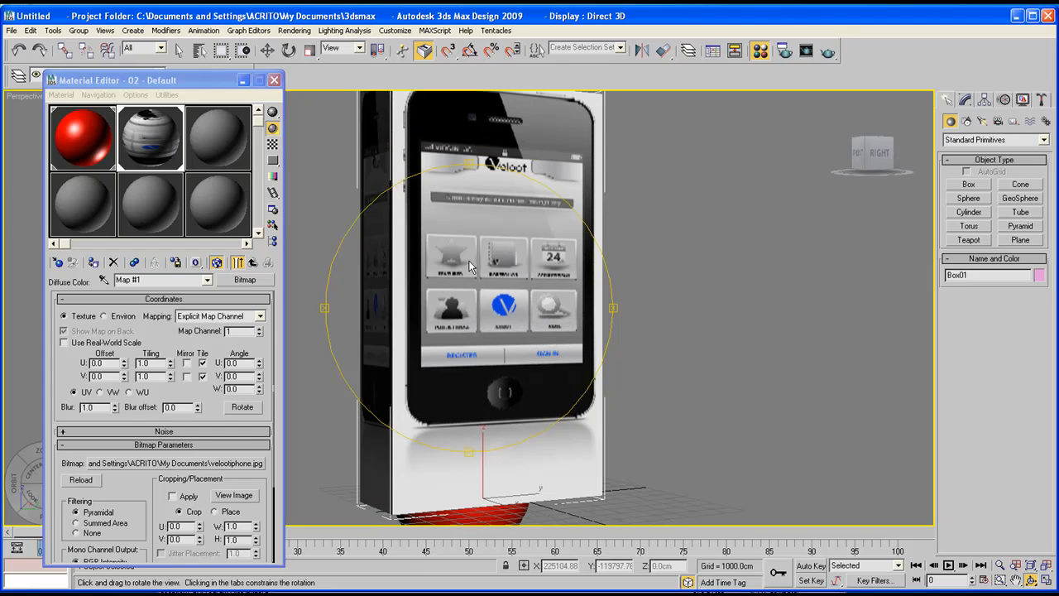
{"action": "left_click", "coordinate": [827, 51]}
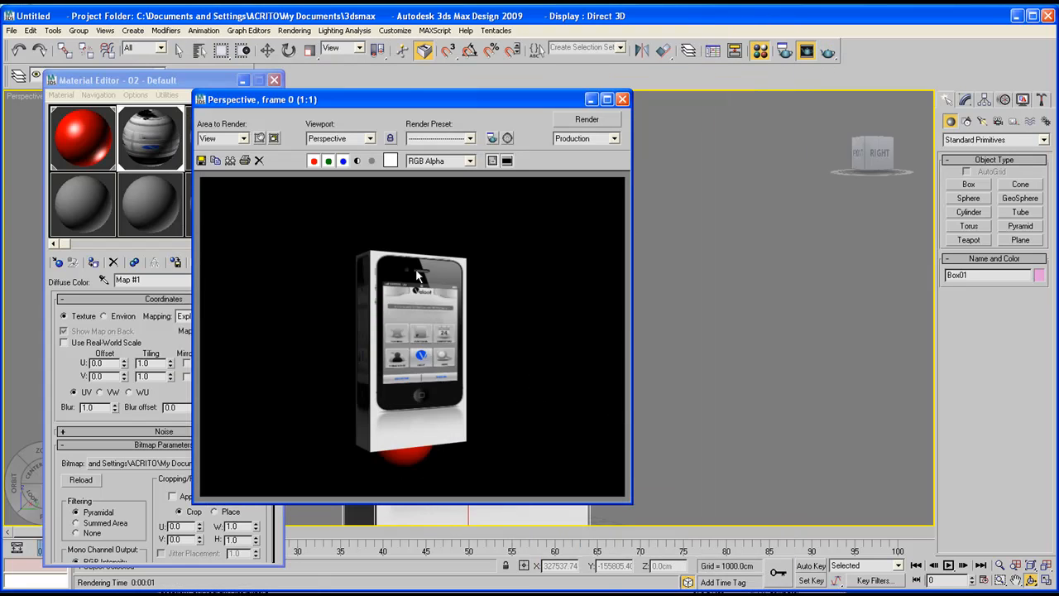
- Close the rendered frame window and orbit to view the box beside the red sphere
{"action": "left_click", "coordinate": [622, 99]}
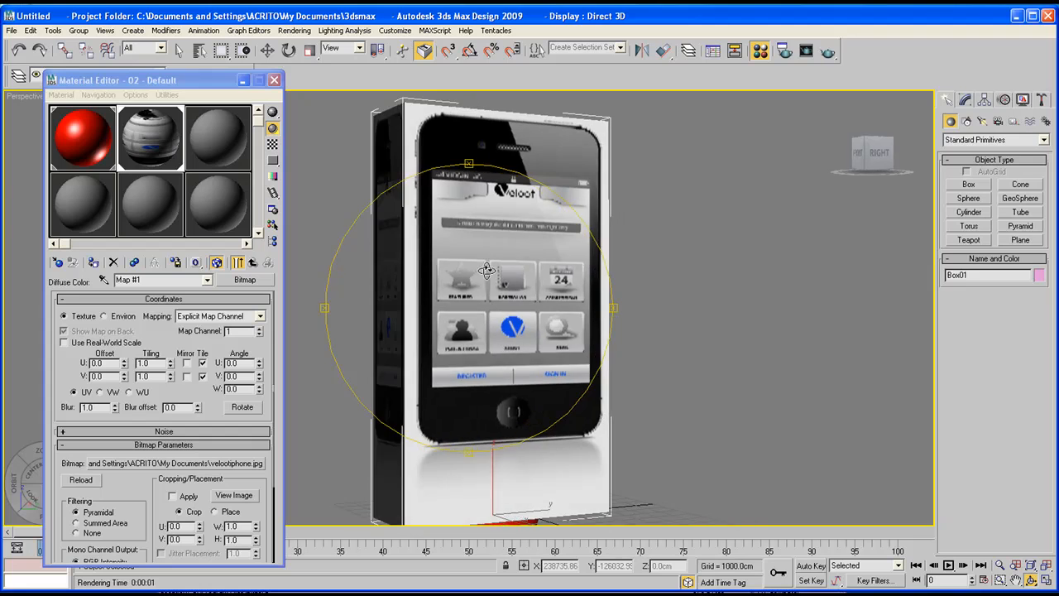
{"action": "left_click_drag", "start_coordinate": [488, 269], "coordinate": [504, 273]}
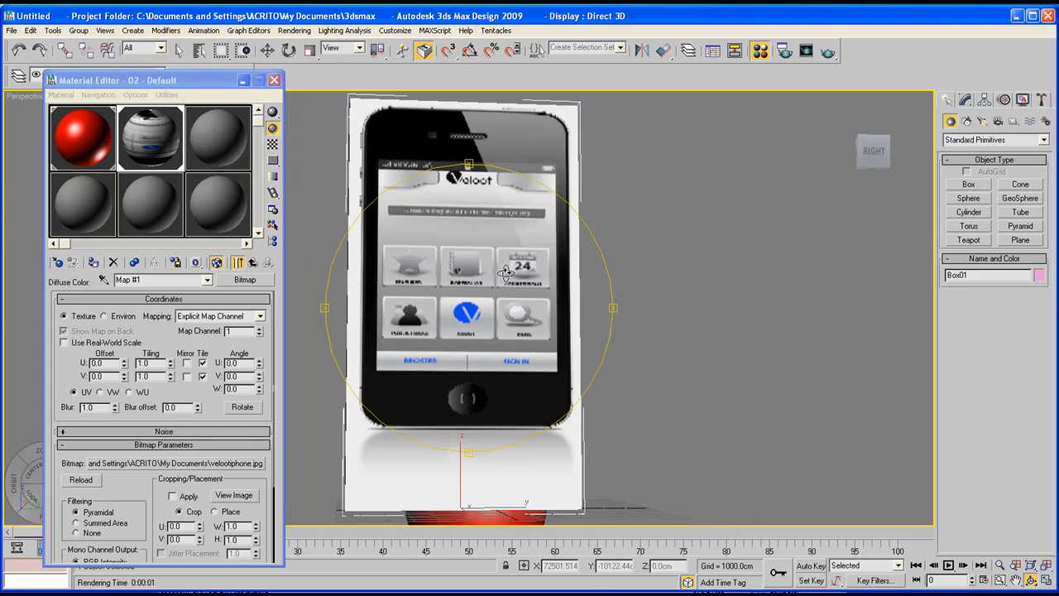
{"action": "left_click_drag", "start_coordinate": [504, 273], "coordinate": [546, 282]}
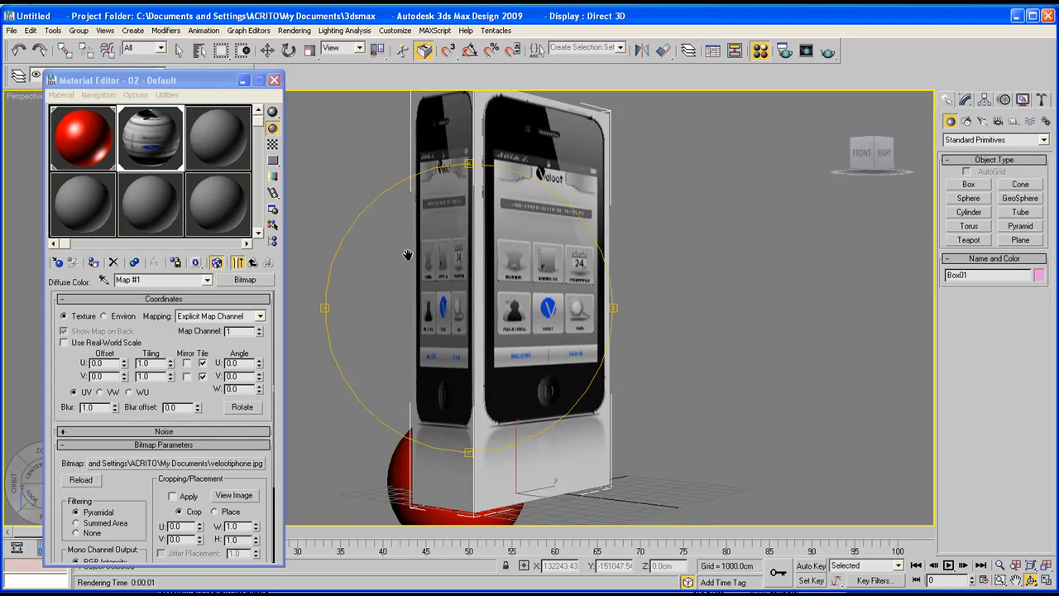
{"action": "mouse_move", "coordinate": [460, 258]}
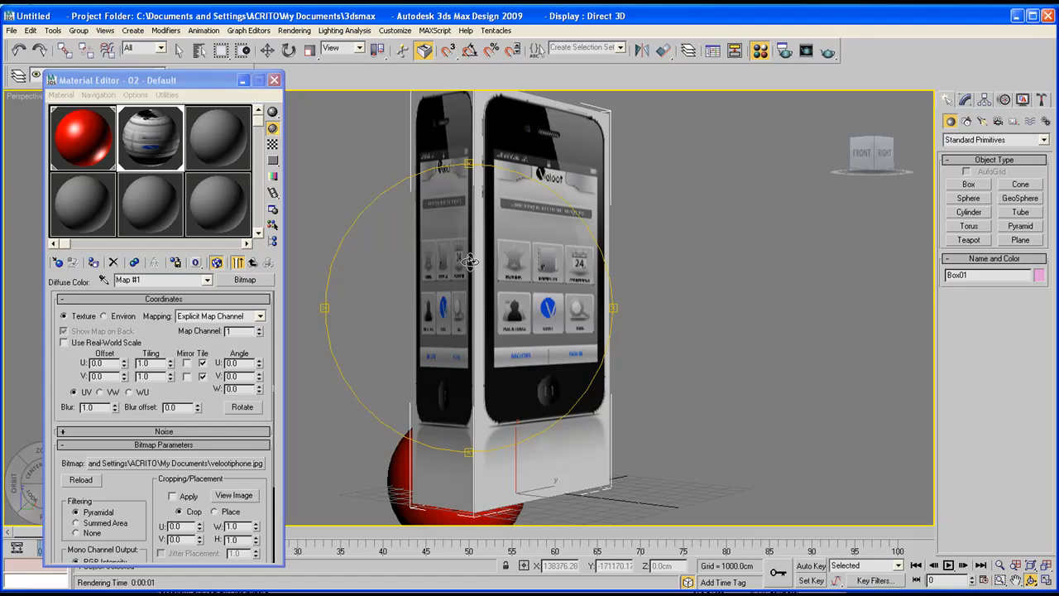
{"action": "mouse_move", "coordinate": [283, 329]}
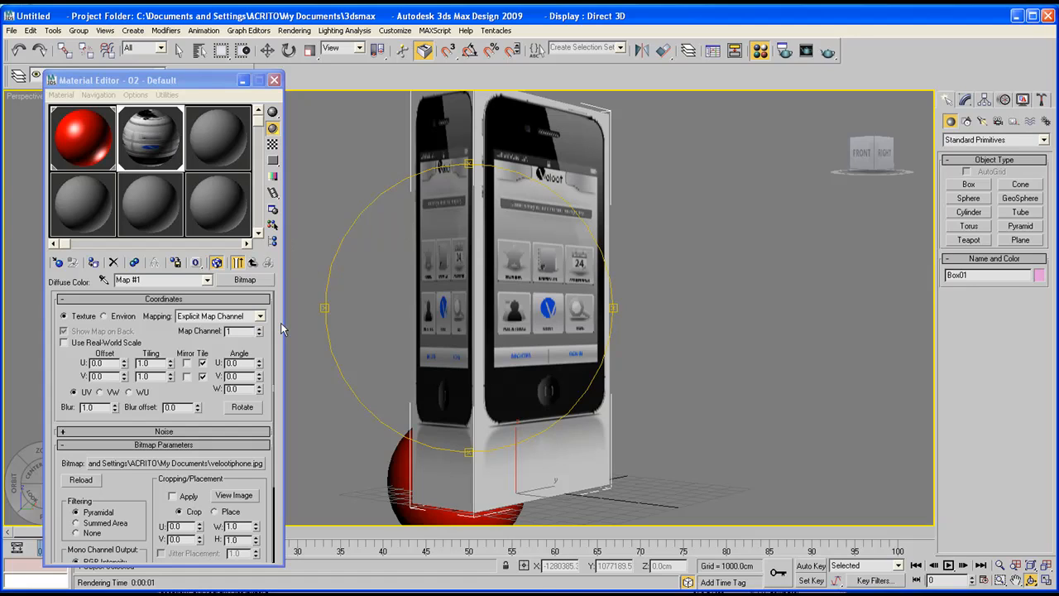